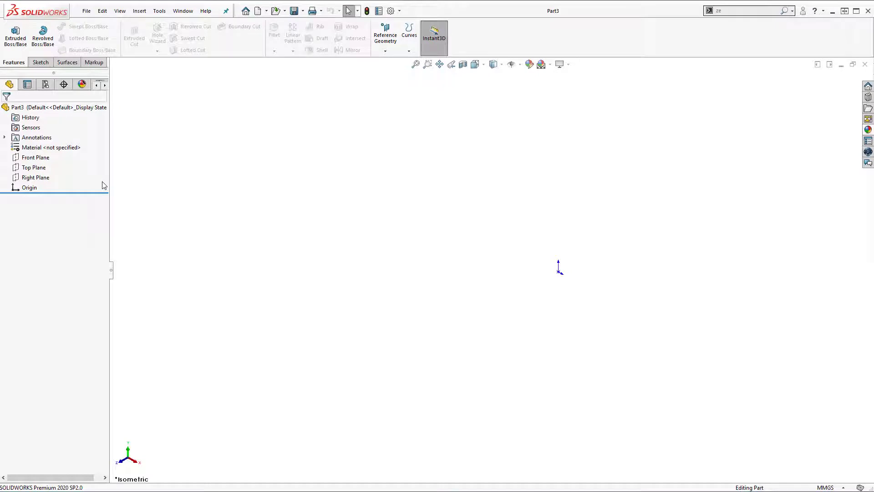
Start a sketch on the Top Plane for the origin-centred ellipse
{"action": "right_click", "coordinate": [34, 167]}
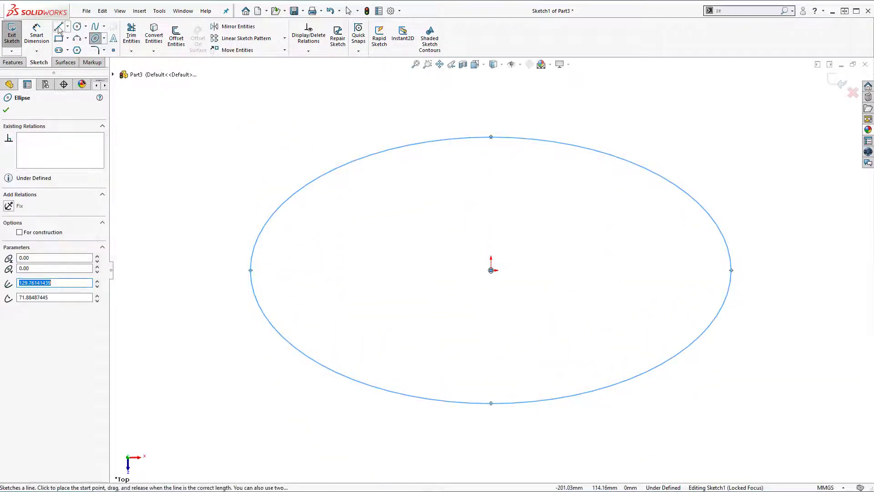
Draw a horizontal construction line from the origin to the ellipse's left end
{"action": "left_click", "coordinate": [58, 25]}
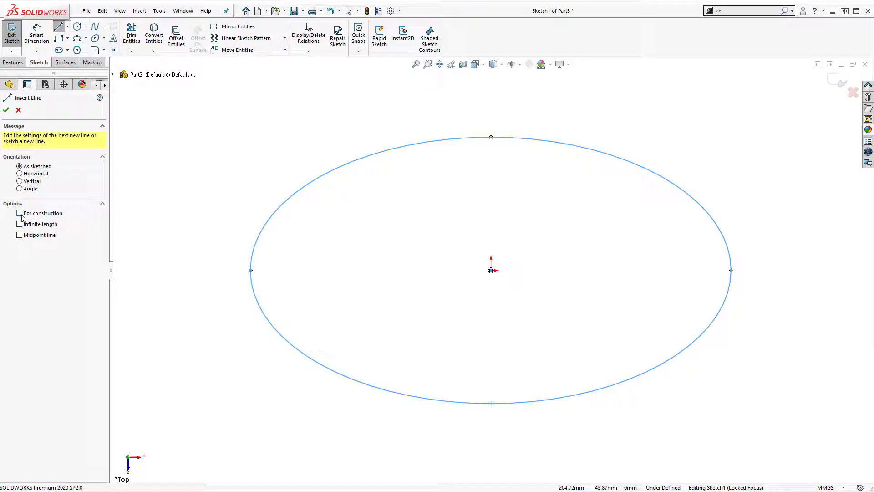
{"action": "left_click", "coordinate": [19, 213]}
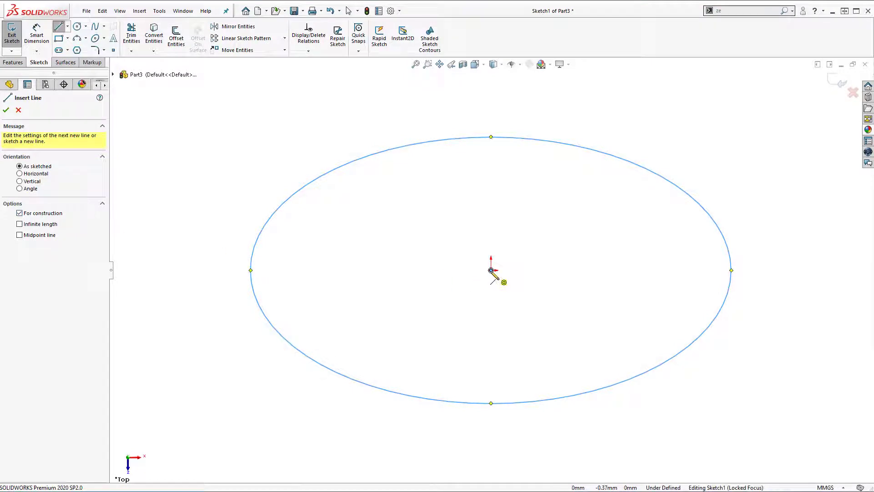
{"action": "left_click", "coordinate": [490, 270]}
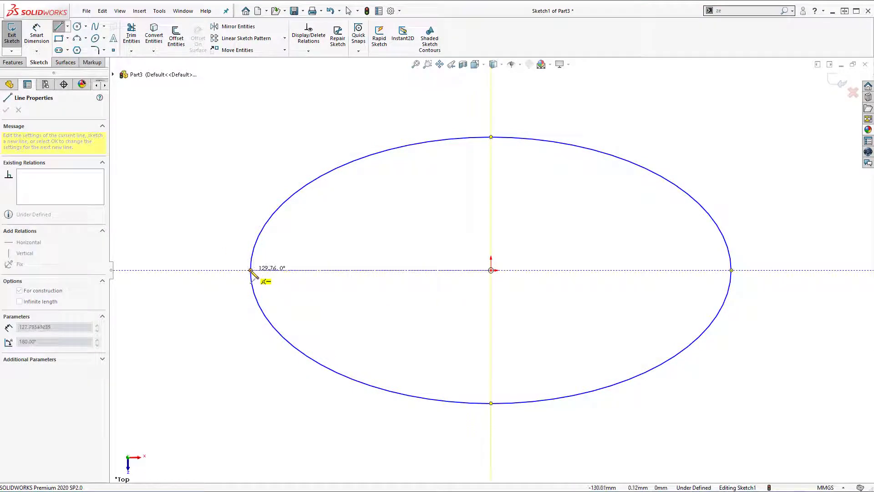
{"action": "right_click", "coordinate": [252, 272]}
{"action": "type", "text": "3"}
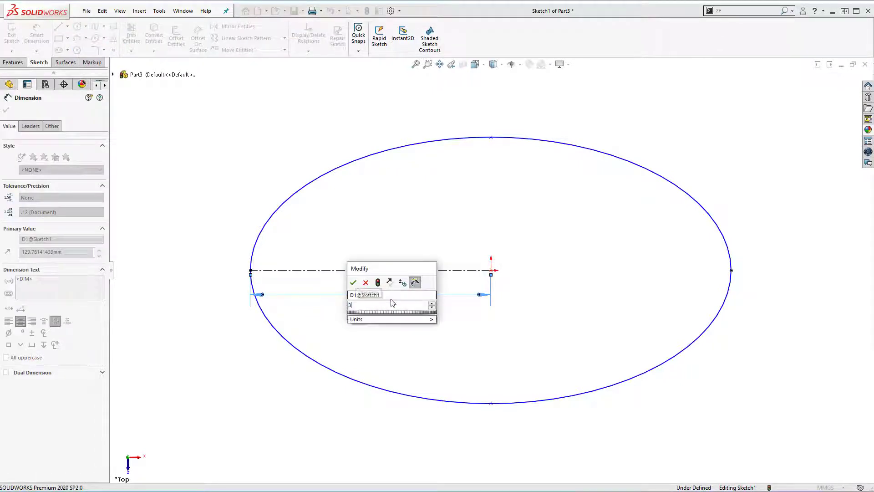
Dimension the construction line 300 mm and the vertical semi-axis 200 mm
{"action": "type", "text": "0"}
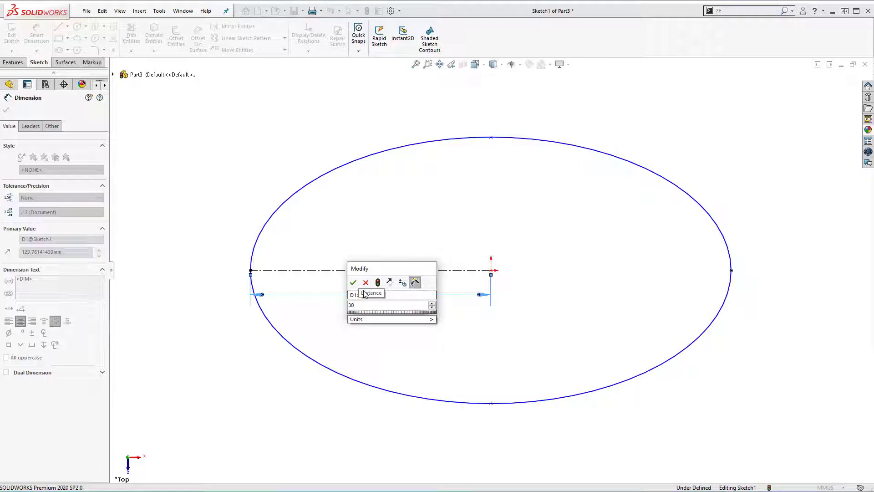
{"action": "left_click", "coordinate": [353, 282]}
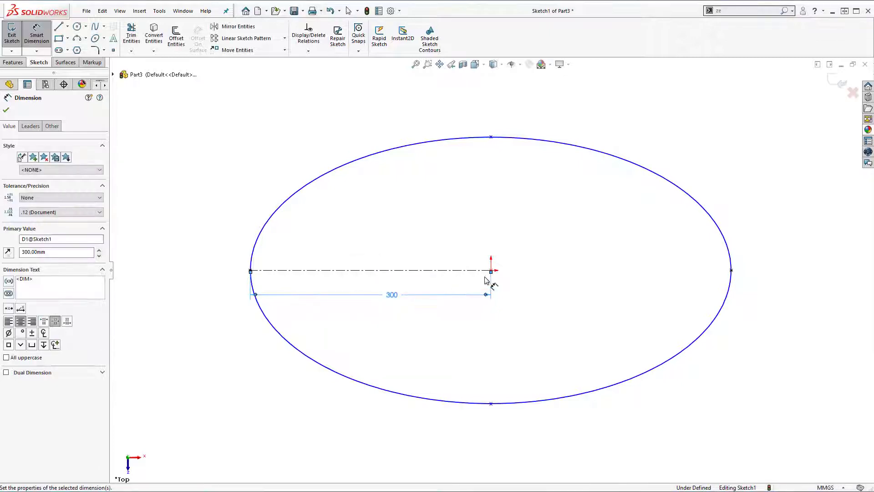
{"action": "left_click", "coordinate": [490, 137]}
{"action": "type", "text": "2"}
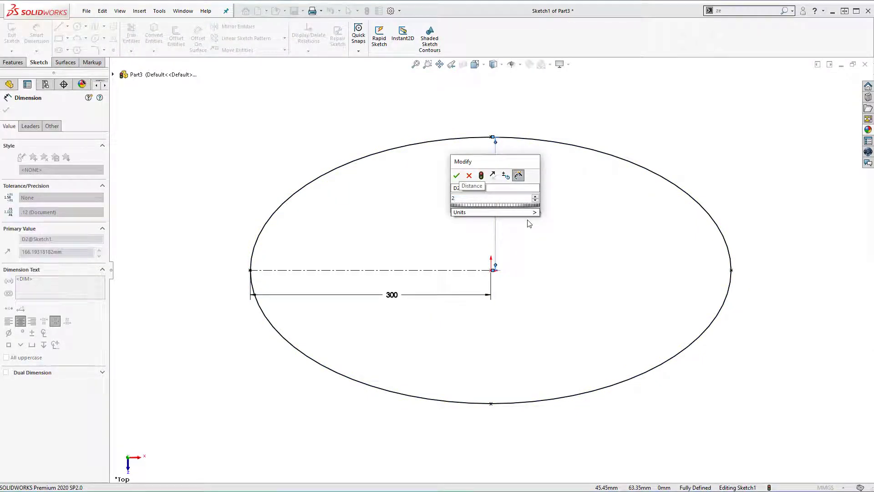
{"action": "left_click", "coordinate": [456, 175]}
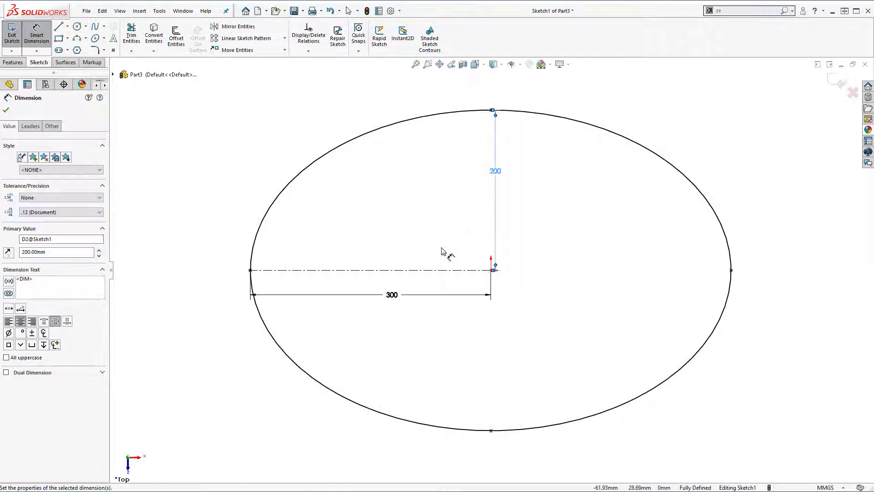
{"action": "mouse_move", "coordinate": [546, 263]}
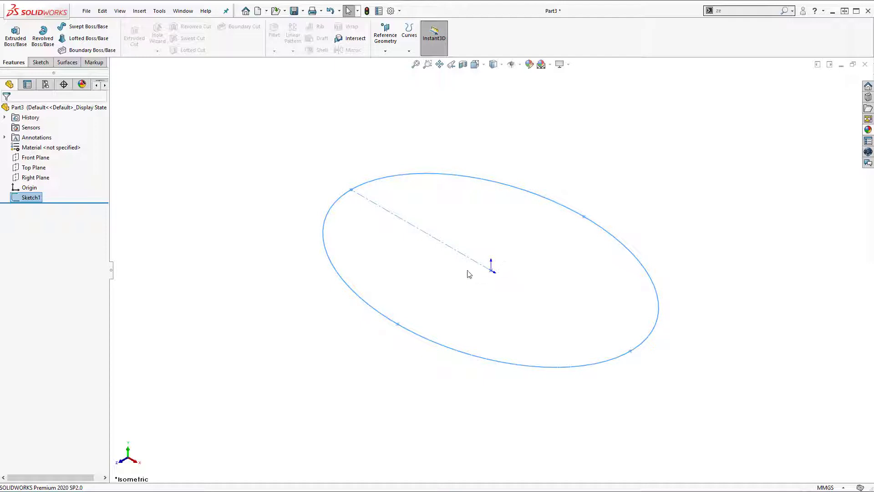
{"action": "mouse_move", "coordinate": [495, 281]}
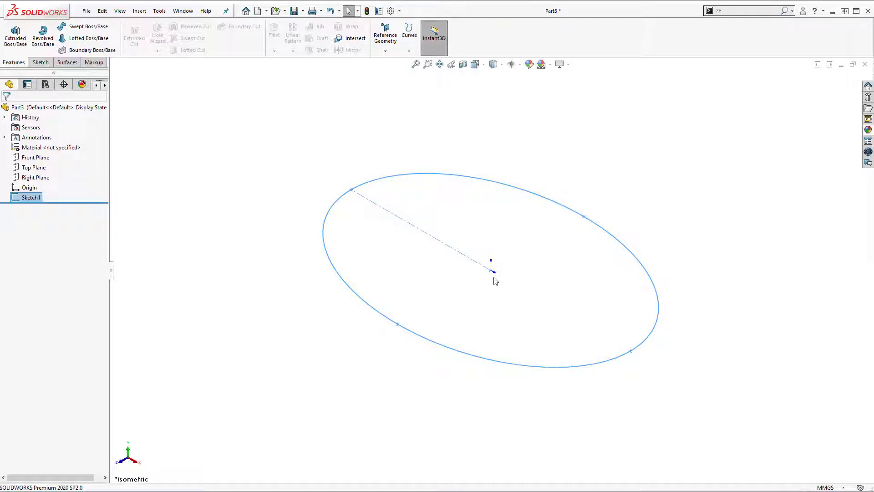
{"action": "mouse_move", "coordinate": [506, 270]}
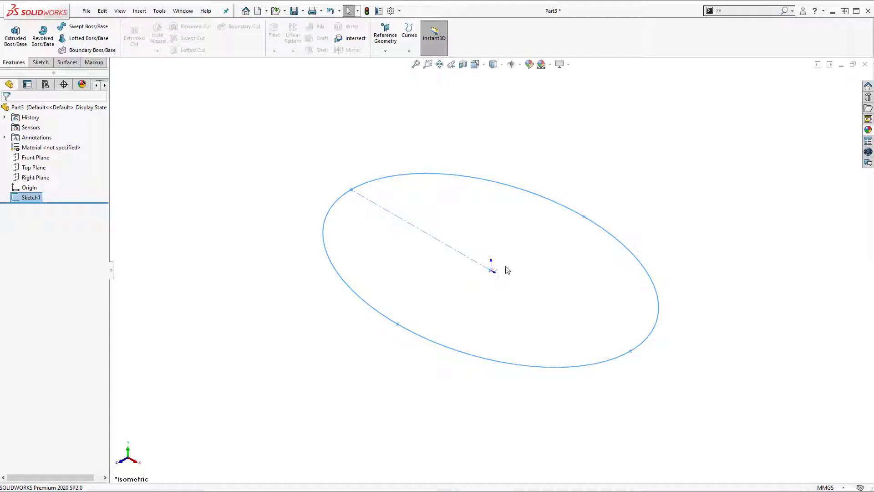
{"action": "mouse_move", "coordinate": [164, 229]}
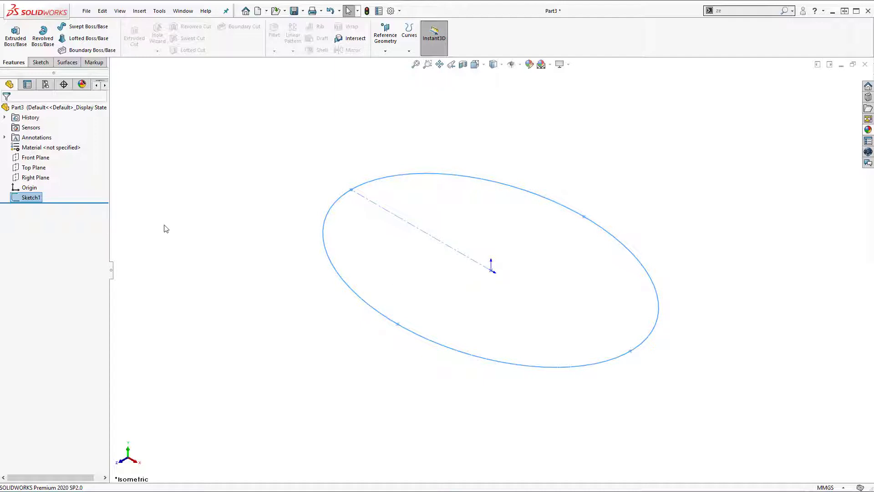
Select the Front Plane as the reference for a new offset plane
{"action": "left_click", "coordinate": [35, 157]}
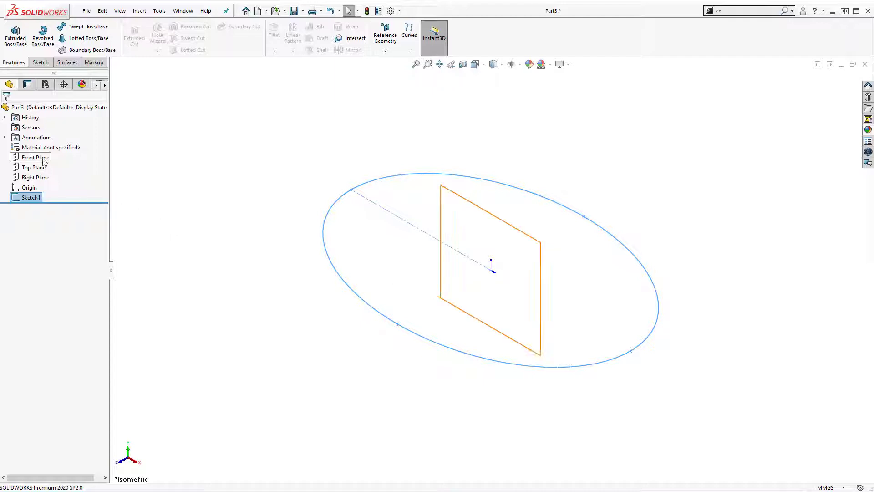
{"action": "left_click", "coordinate": [138, 11]}
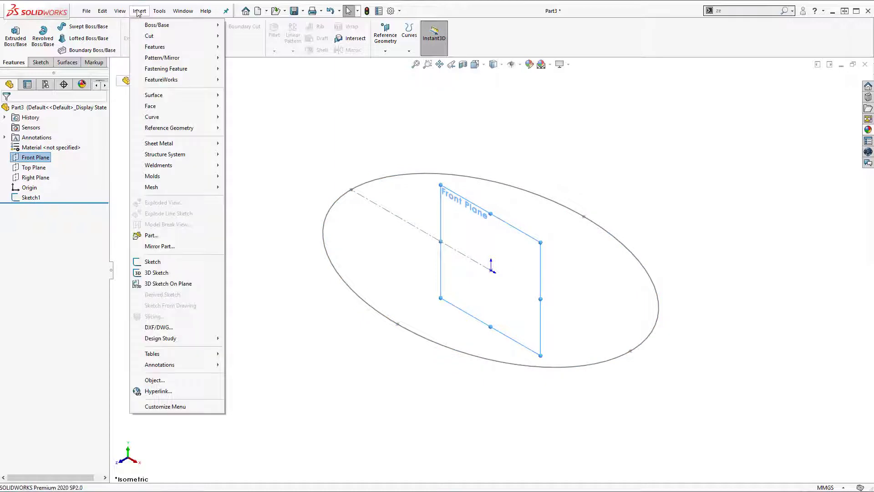
{"action": "mouse_move", "coordinate": [169, 127]}
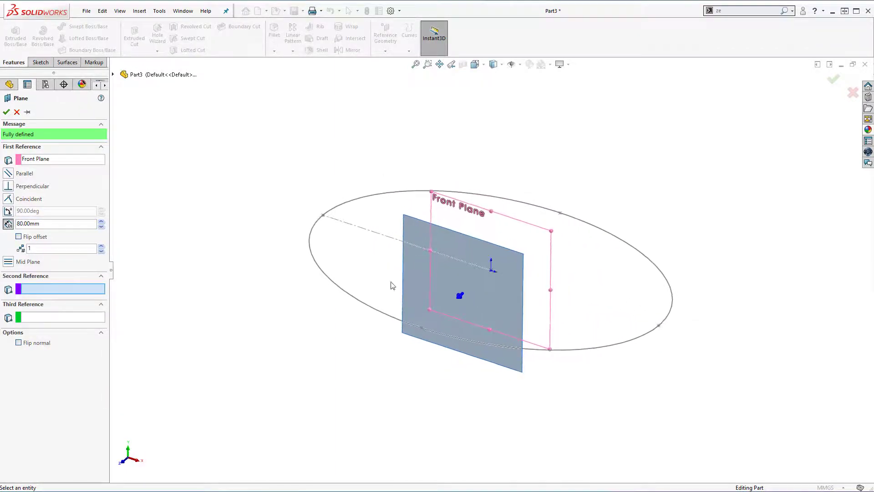
Create Plane1 offset 40 mm from the Front Plane with Flip offset checked
{"action": "left_click", "coordinate": [18, 236]}
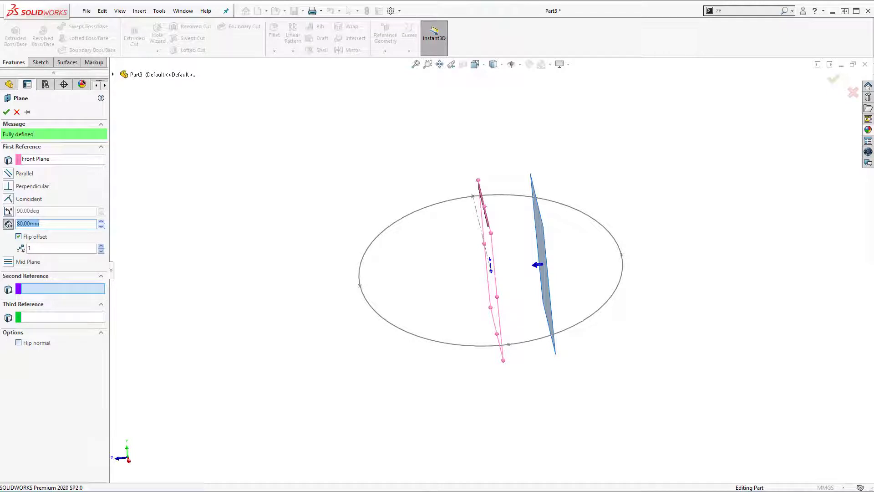
{"action": "type", "text": "40"}
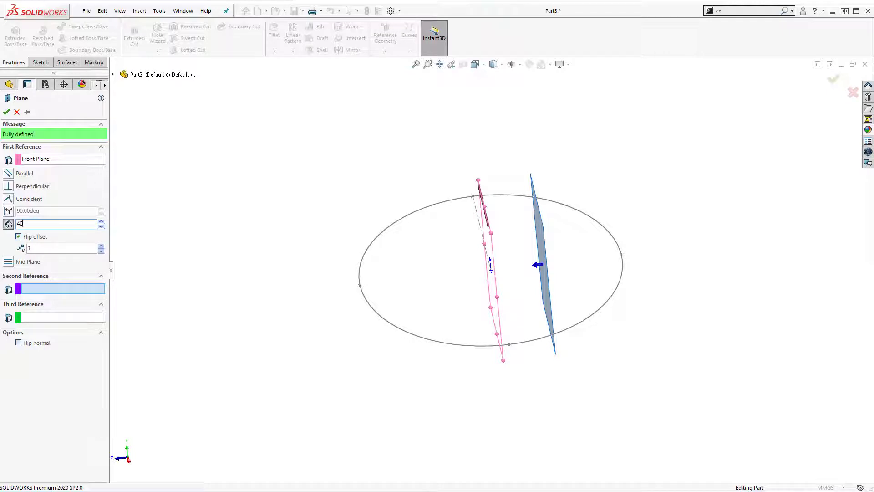
{"action": "mouse_move", "coordinate": [9, 112]}
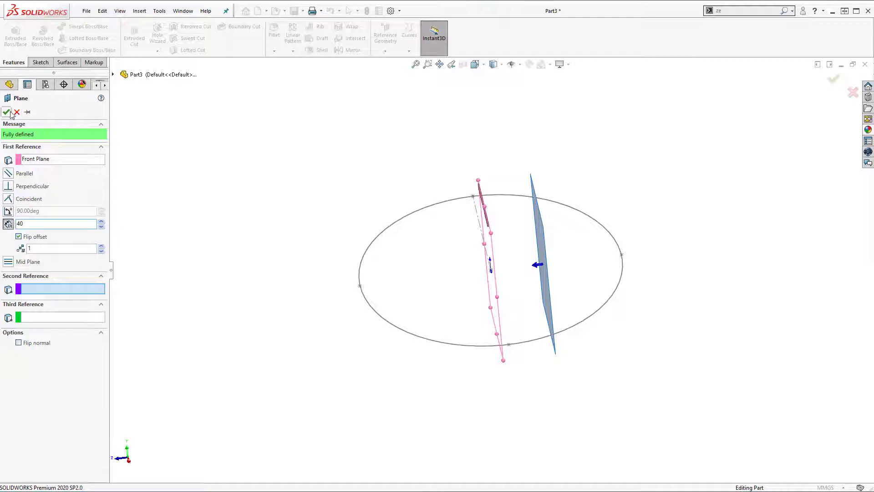
{"action": "left_click", "coordinate": [7, 112]}
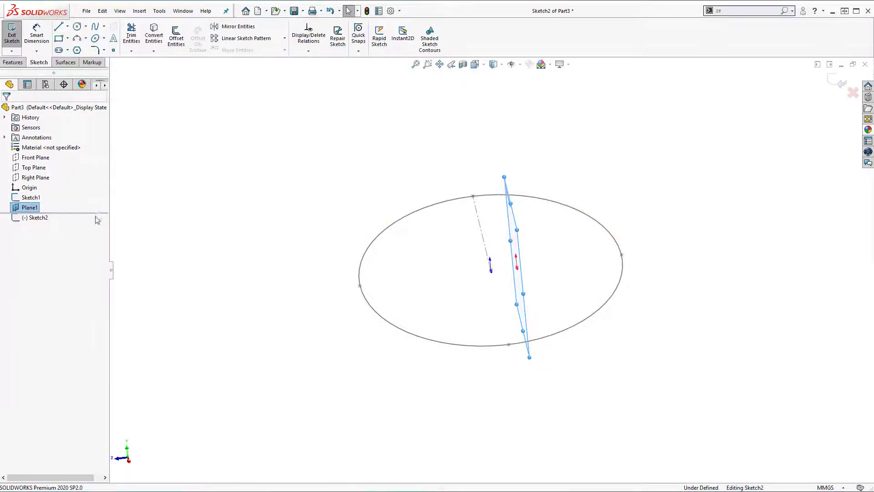
View Plane1 normal and sketch a bowl curve from the ellipse's left edge to the right
{"action": "left_click", "coordinate": [38, 218]}
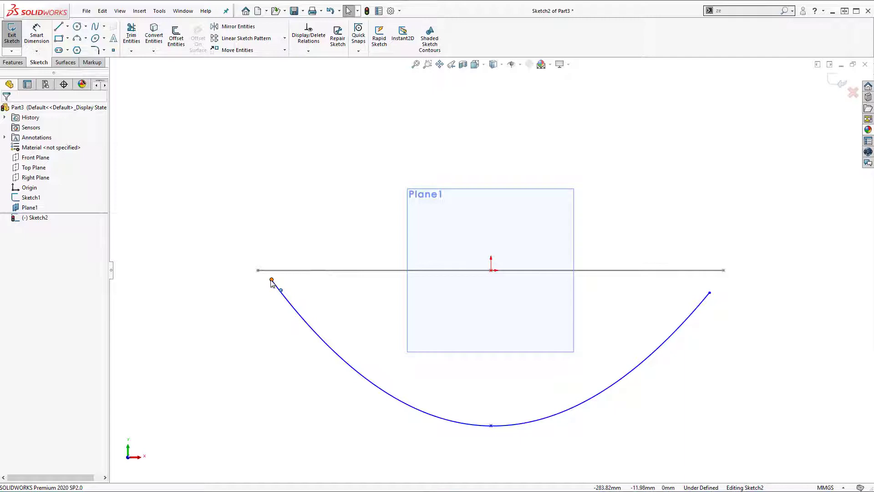
{"action": "left_click", "coordinate": [271, 280]}
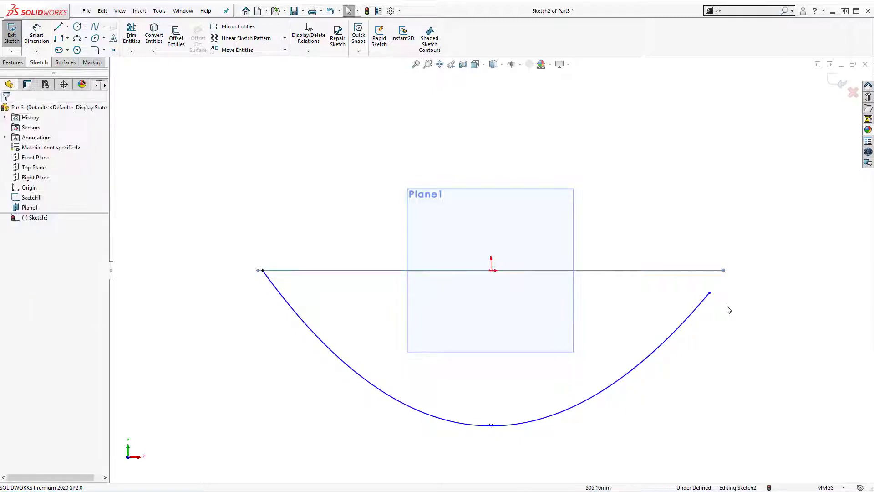
{"action": "left_click", "coordinate": [709, 292]}
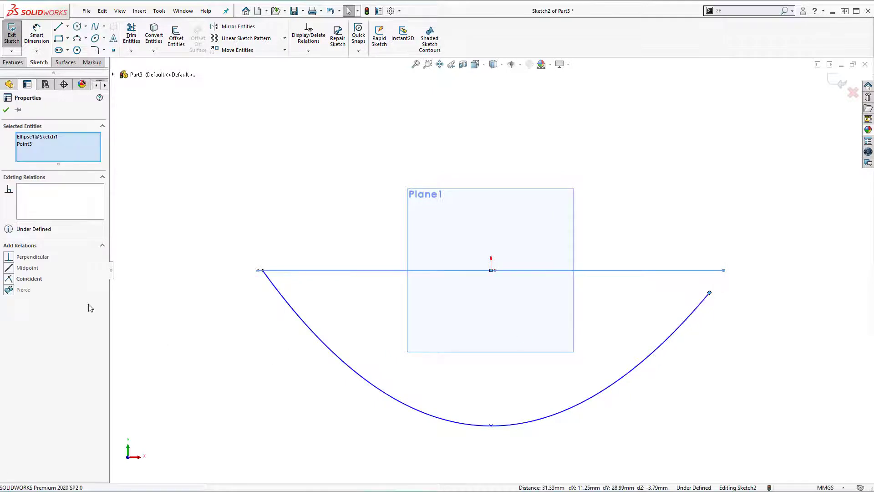
Pierce the curve's right endpoint onto the ellipse and return to the Line tool
{"action": "left_click", "coordinate": [24, 290]}
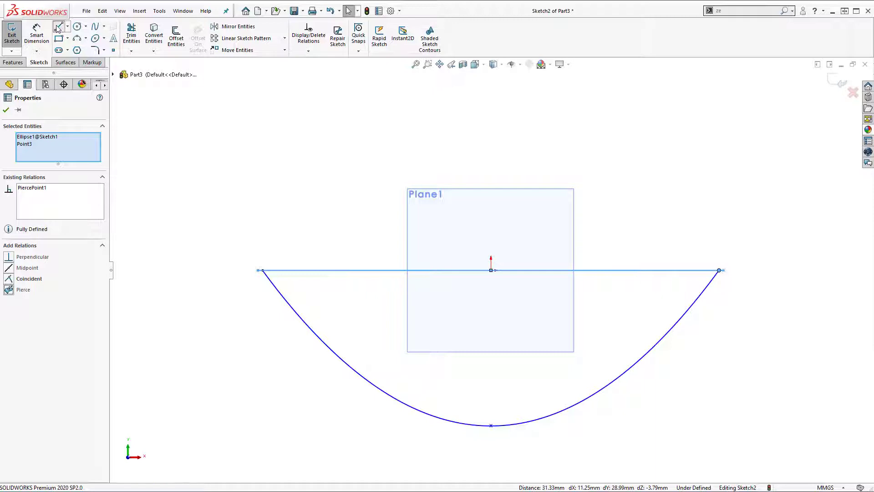
{"action": "left_click", "coordinate": [58, 26]}
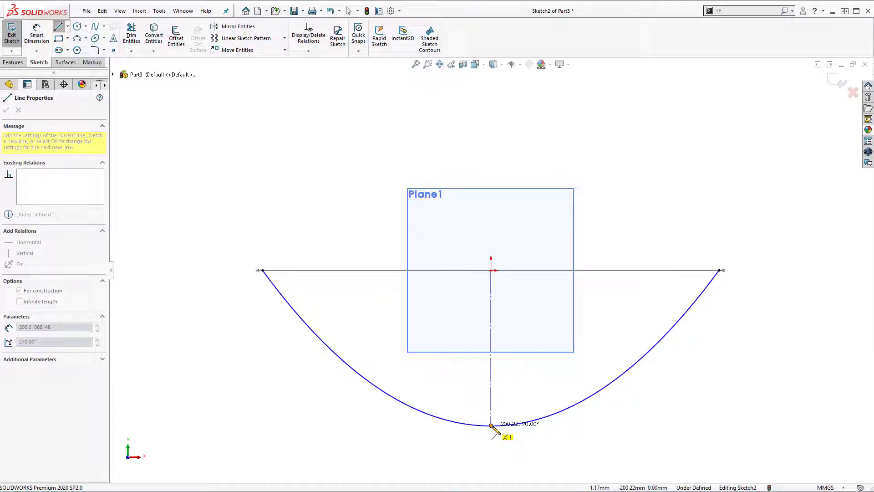
End a vertical construction line from the origin to the curve's lowest point and start its dimension
{"action": "right_click", "coordinate": [490, 425]}
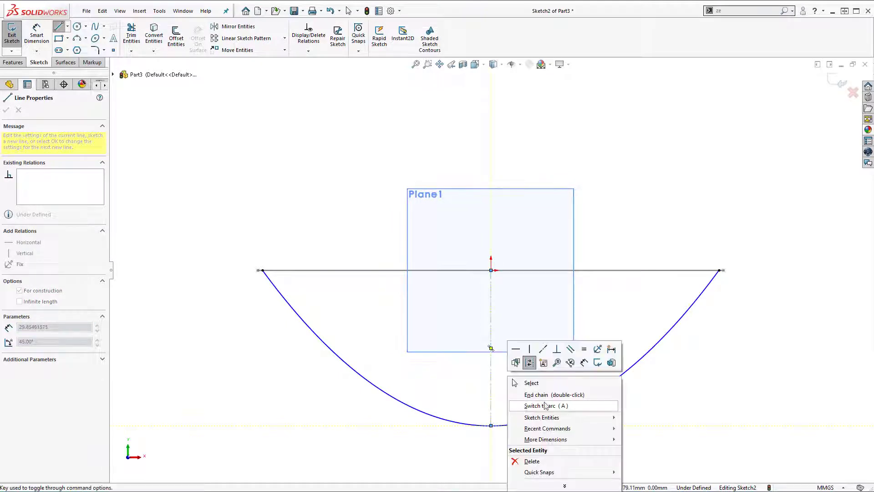
{"action": "left_click", "coordinate": [531, 382]}
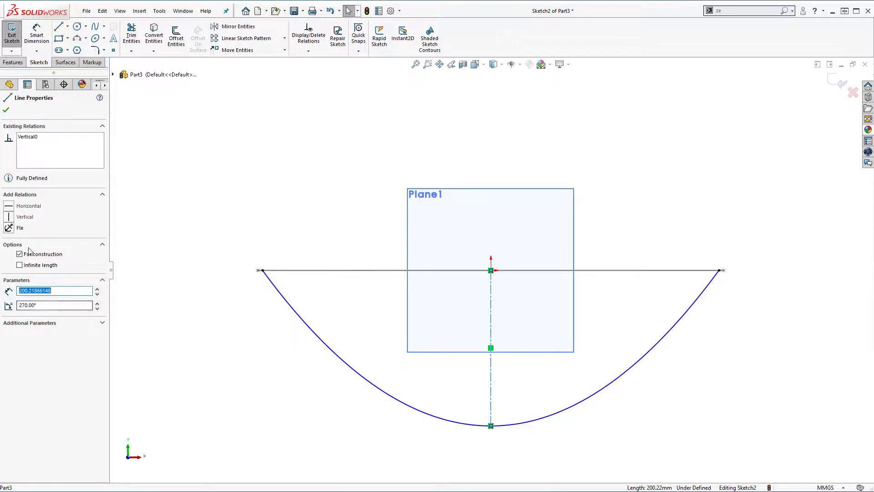
{"action": "left_click", "coordinate": [280, 375]}
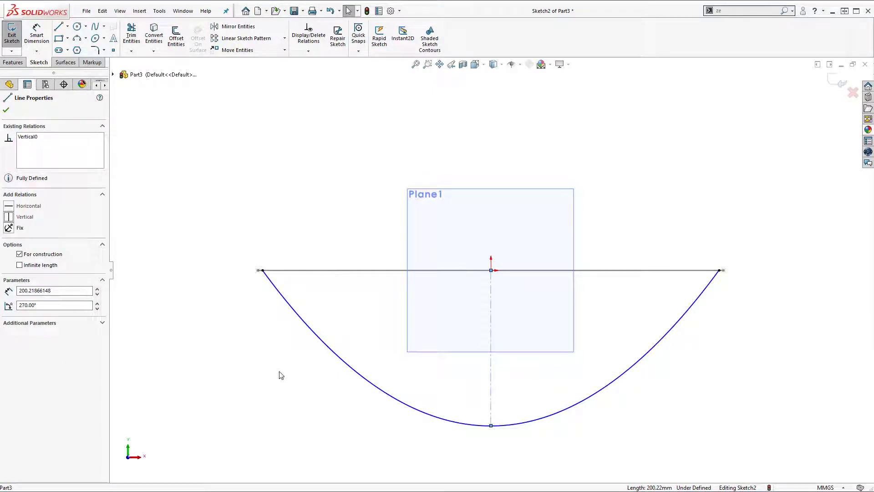
{"action": "mouse_move", "coordinate": [164, 256]}
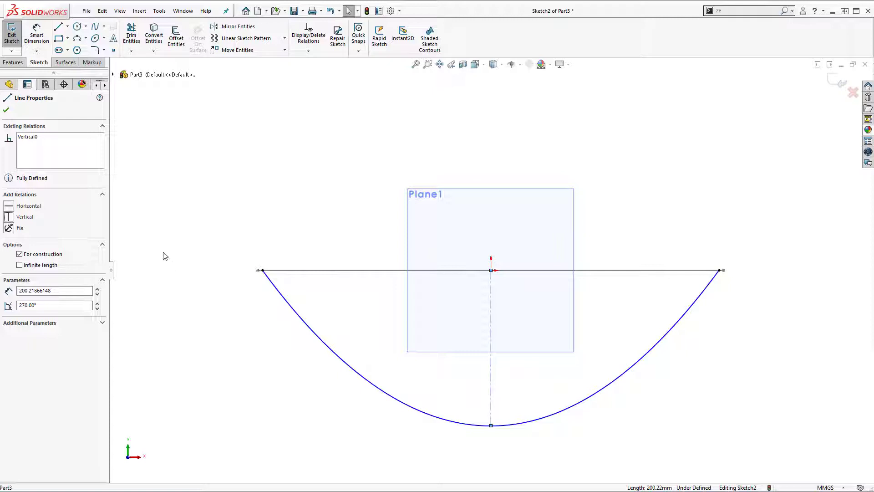
{"action": "left_click", "coordinate": [7, 109]}
{"action": "type", "text": "2"}
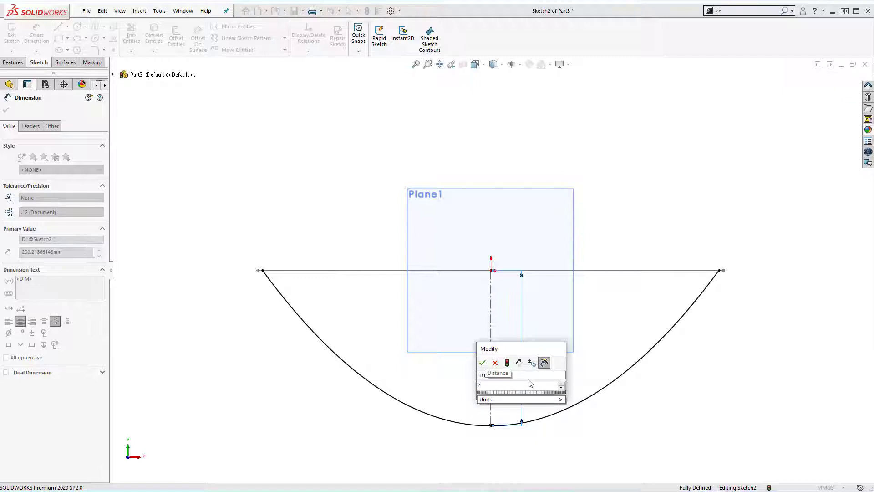
Set the bowl depth to 200 mm, exit Sketch2 and select it
{"action": "left_click", "coordinate": [482, 363]}
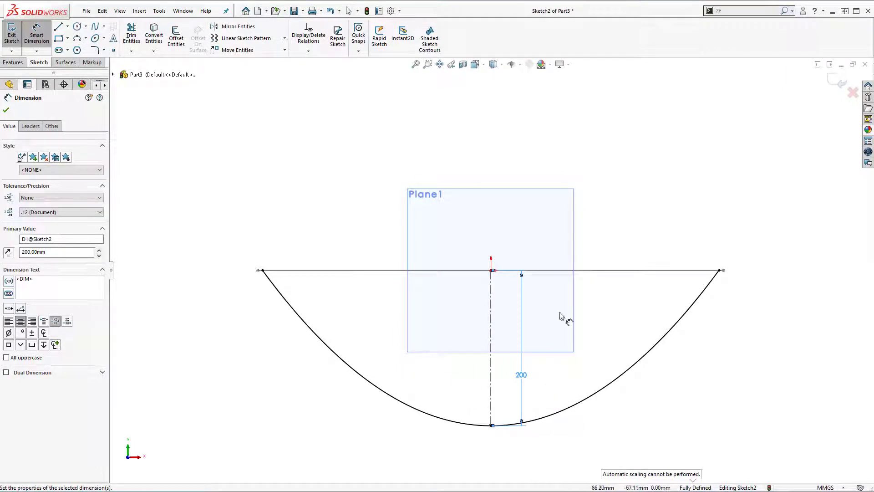
{"action": "left_click", "coordinate": [7, 110]}
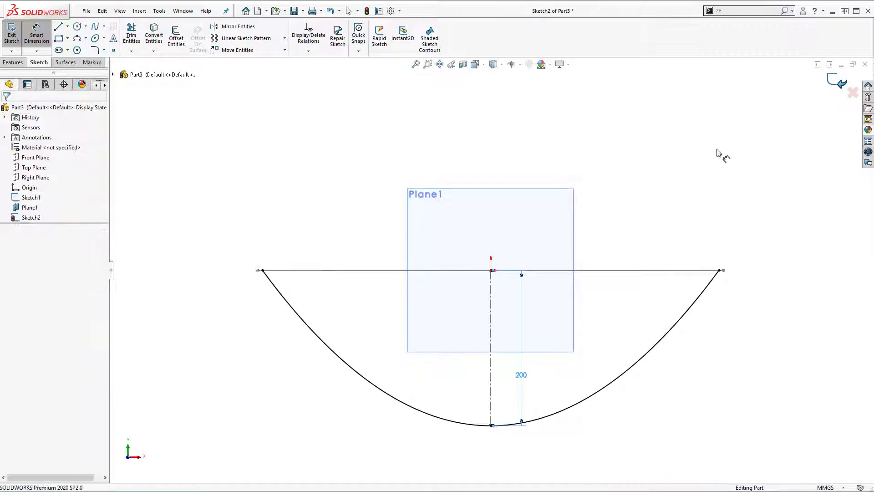
{"action": "left_click", "coordinate": [11, 36]}
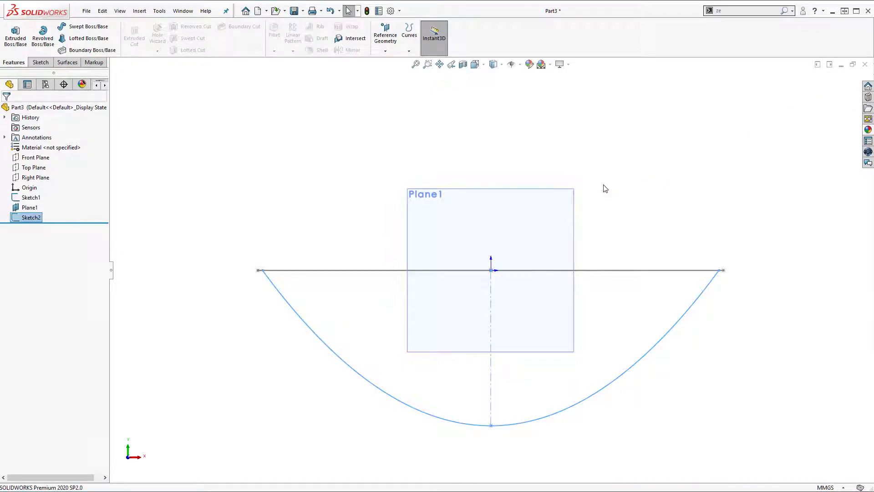
{"action": "mouse_move", "coordinate": [103, 188]}
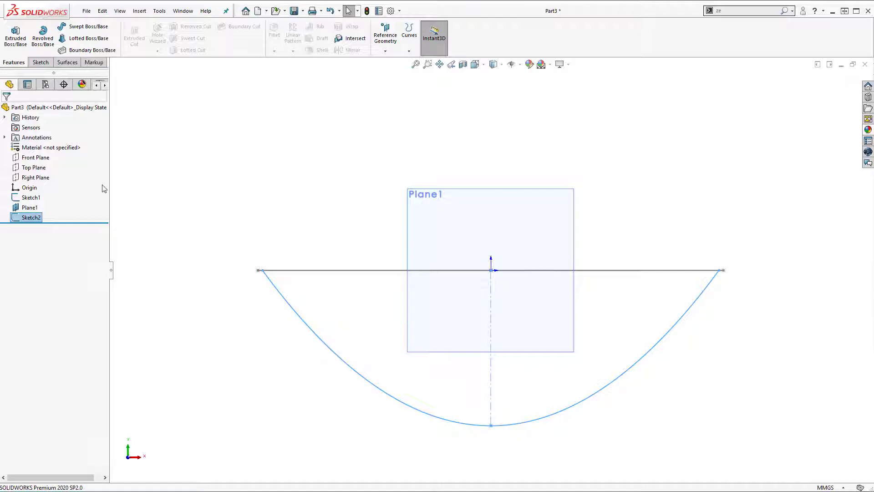
Sketch a spline on the Right Plane and pierce its left endpoint onto the rim ellipse
{"action": "right_click", "coordinate": [37, 178]}
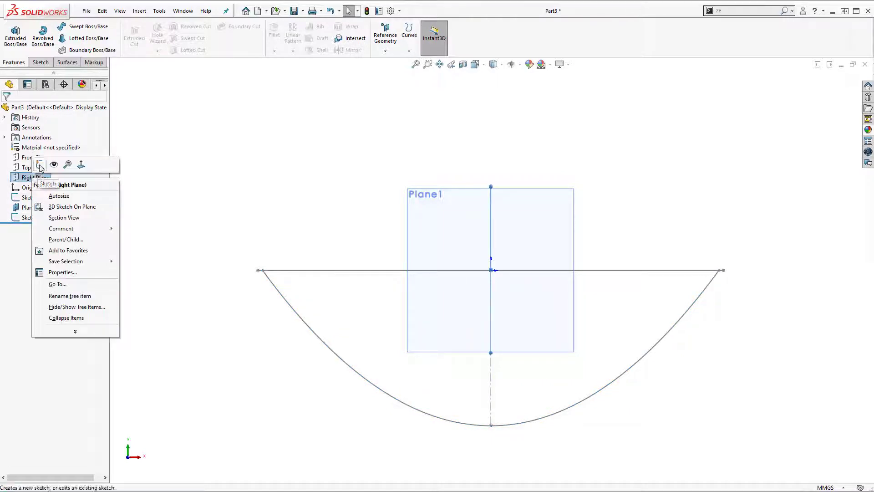
{"action": "left_click", "coordinate": [47, 184]}
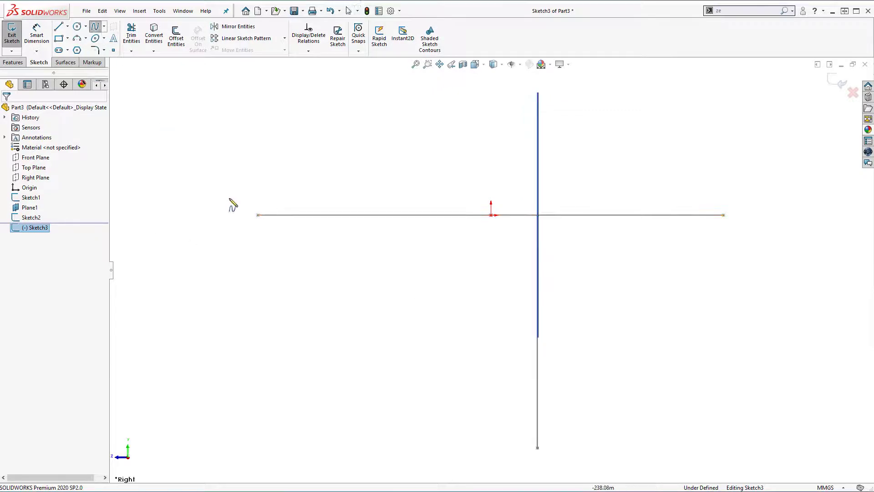
{"action": "left_click", "coordinate": [524, 438]}
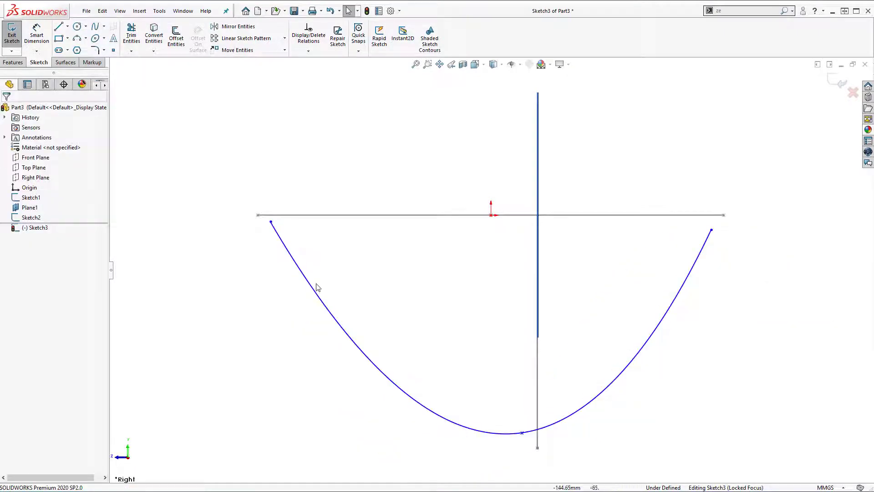
{"action": "mouse_move", "coordinate": [265, 237]}
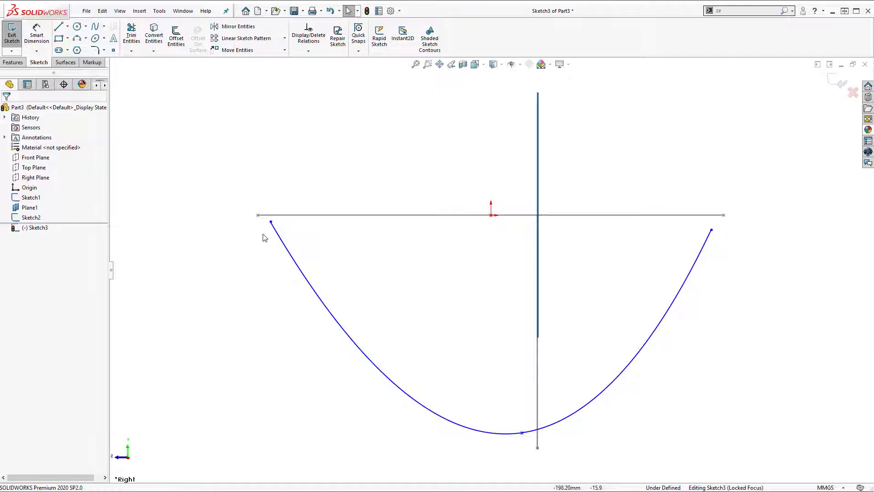
{"action": "left_click", "coordinate": [270, 222]}
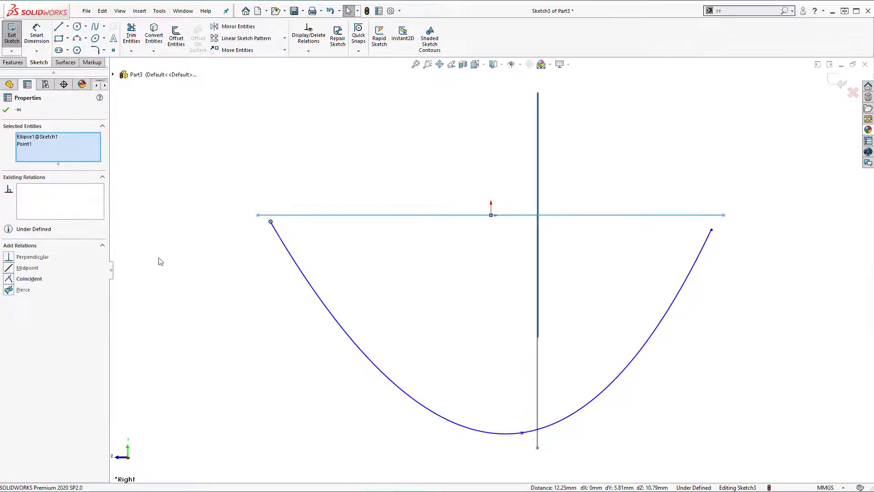
{"action": "left_click", "coordinate": [23, 289]}
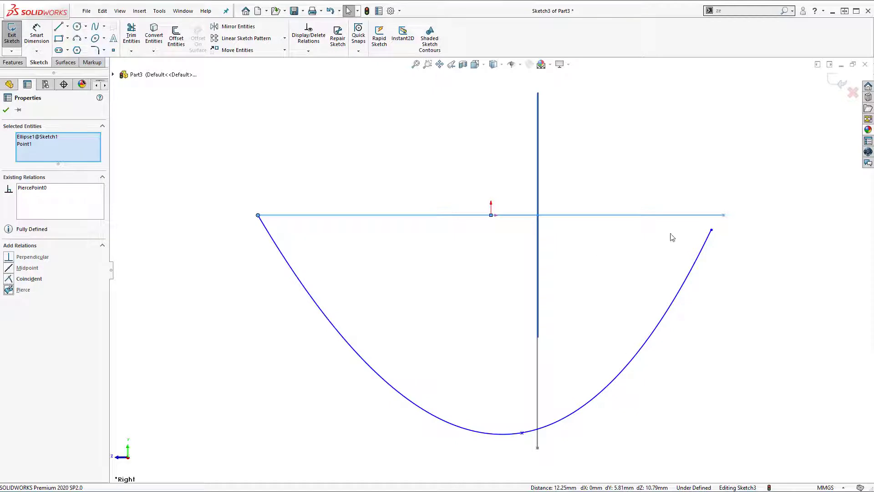
Pierce the spline's right endpoint onto the ellipse and its bottom point onto Spline1@Sketch2
{"action": "left_click", "coordinate": [711, 229]}
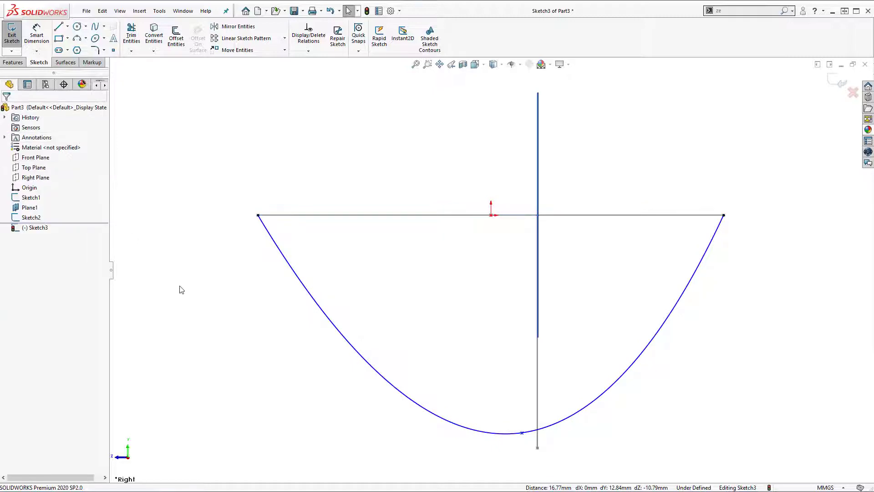
{"action": "mouse_move", "coordinate": [333, 410]}
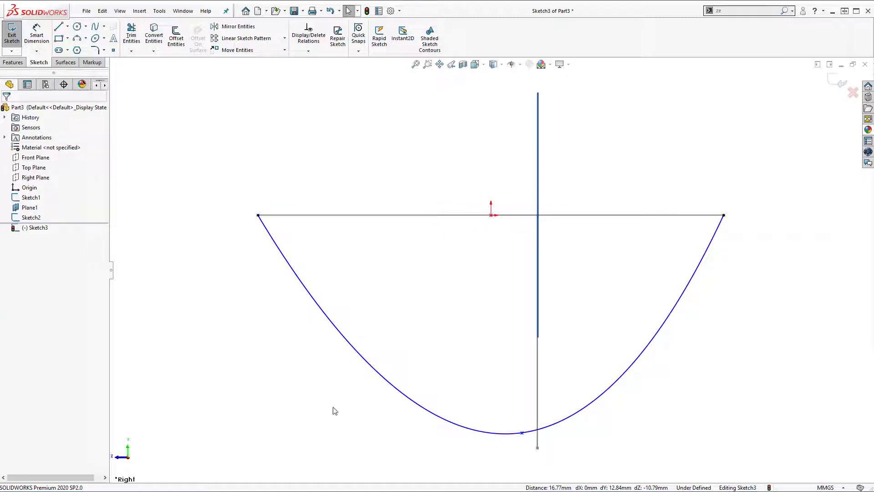
{"action": "left_click", "coordinate": [521, 431]}
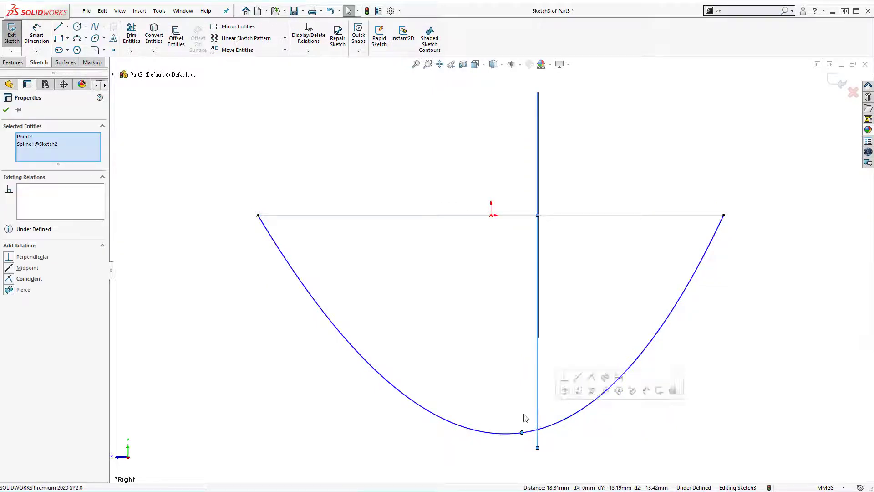
{"action": "left_click", "coordinate": [23, 290]}
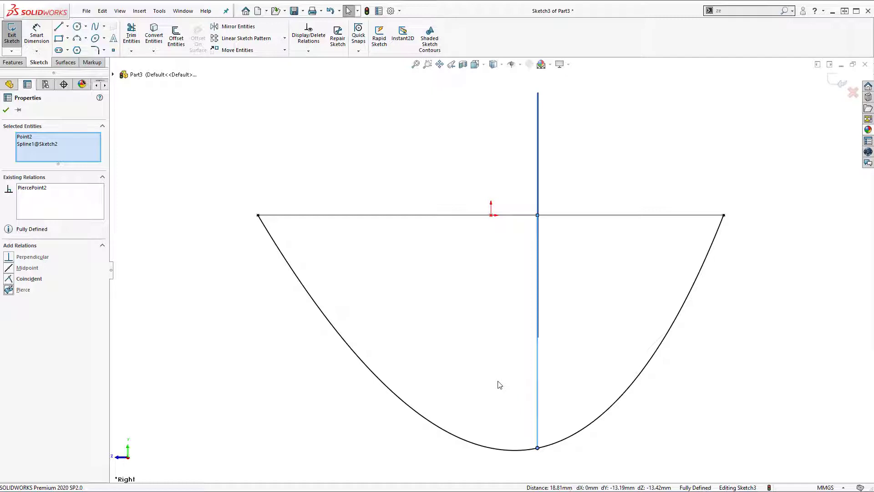
{"action": "mouse_move", "coordinate": [486, 426]}
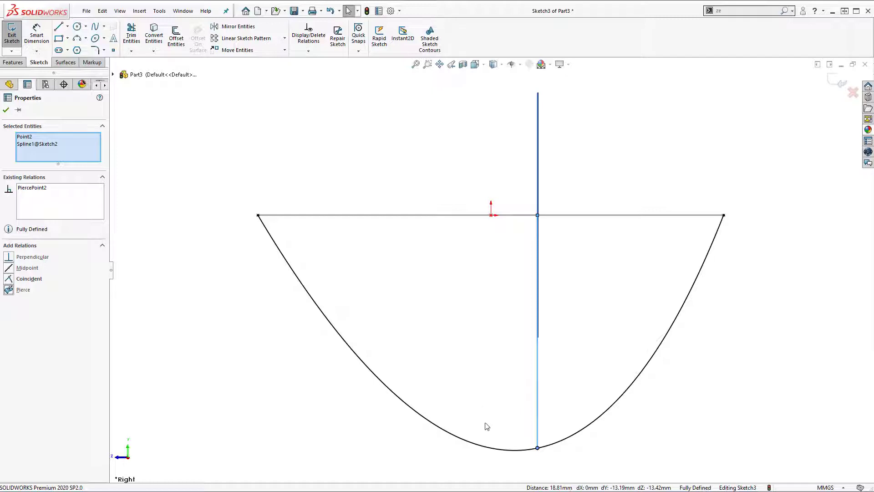
{"action": "mouse_move", "coordinate": [538, 451]}
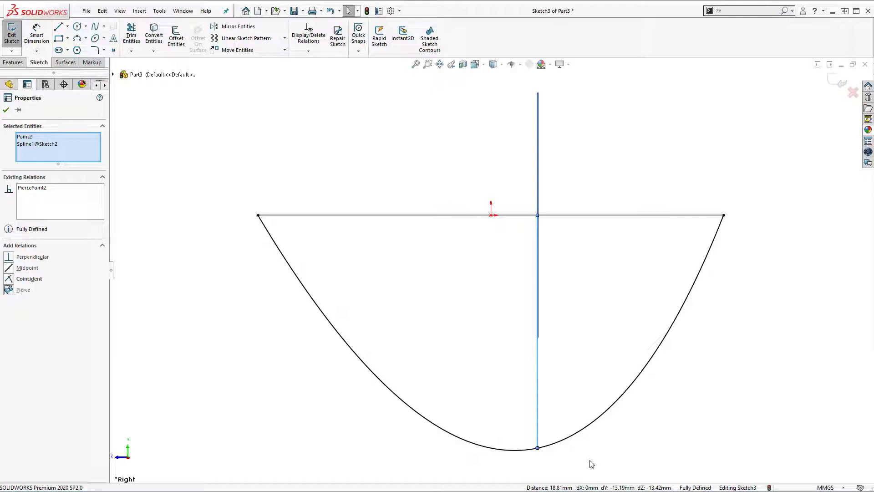
{"action": "mouse_move", "coordinate": [561, 446]}
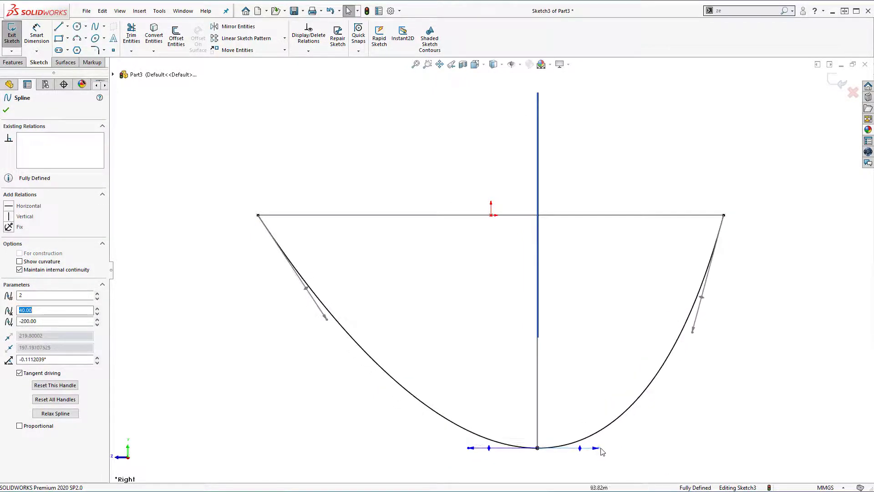
Dimension the second curve's bottom tangent at 90° to the vertical construction line
{"action": "left_click", "coordinate": [7, 110]}
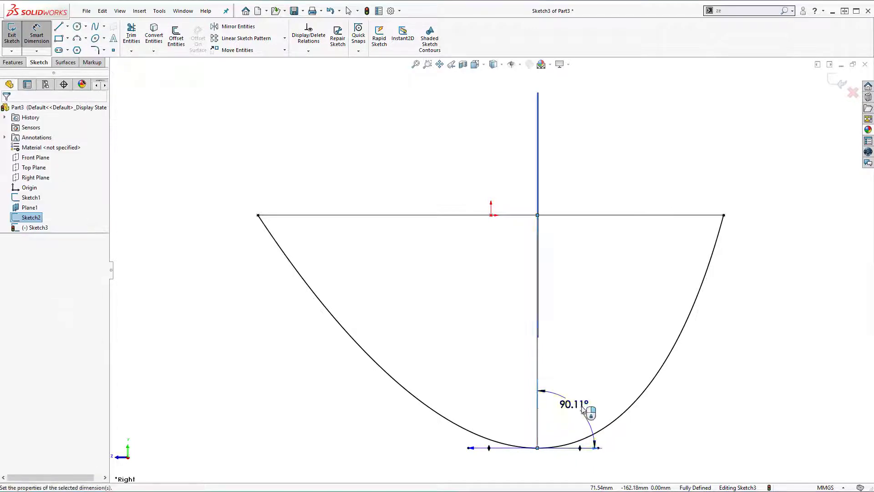
{"action": "left_click", "coordinate": [589, 409]}
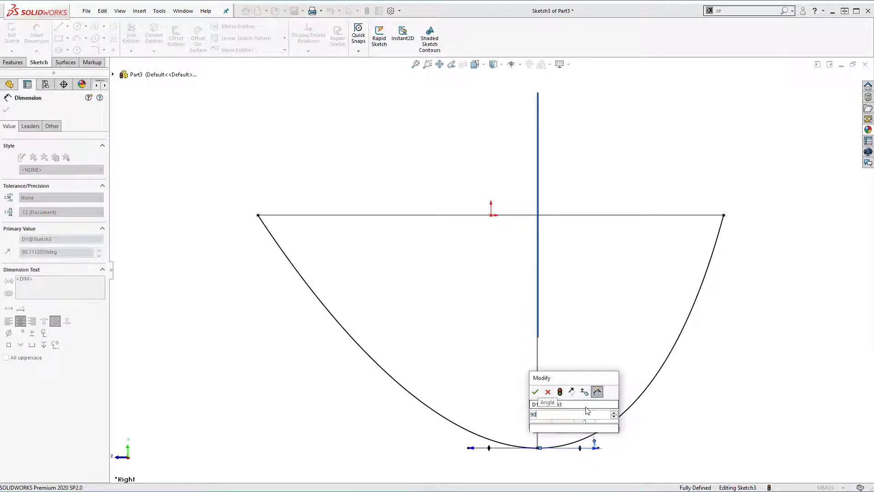
{"action": "left_click", "coordinate": [535, 391]}
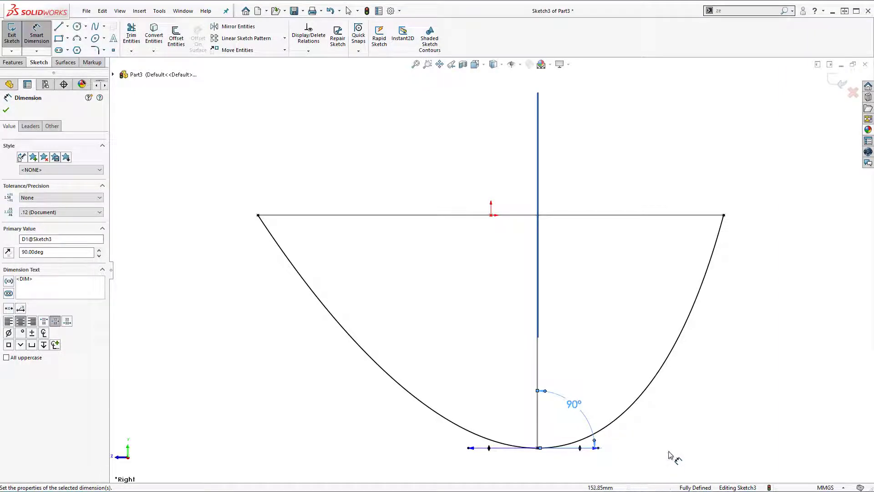
{"action": "mouse_move", "coordinate": [707, 339]}
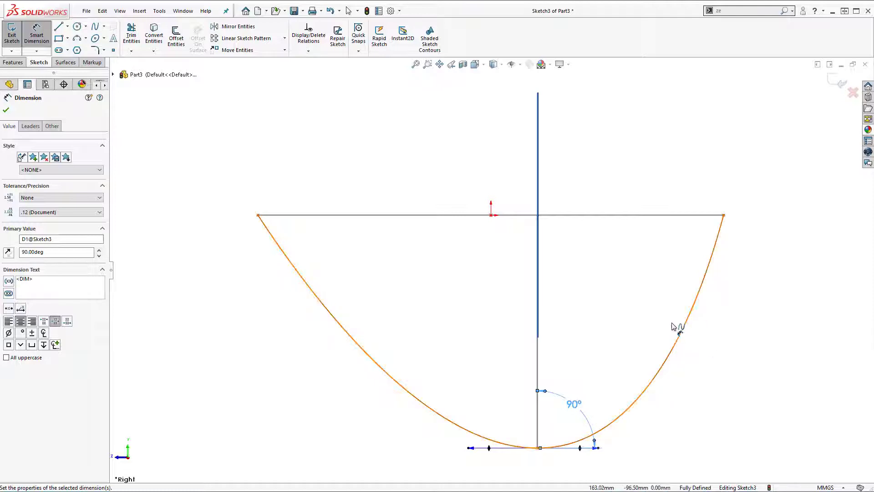
Drop a vertical construction line from the curve's right rim end and make the curve tangent to it
{"action": "left_click", "coordinate": [55, 26]}
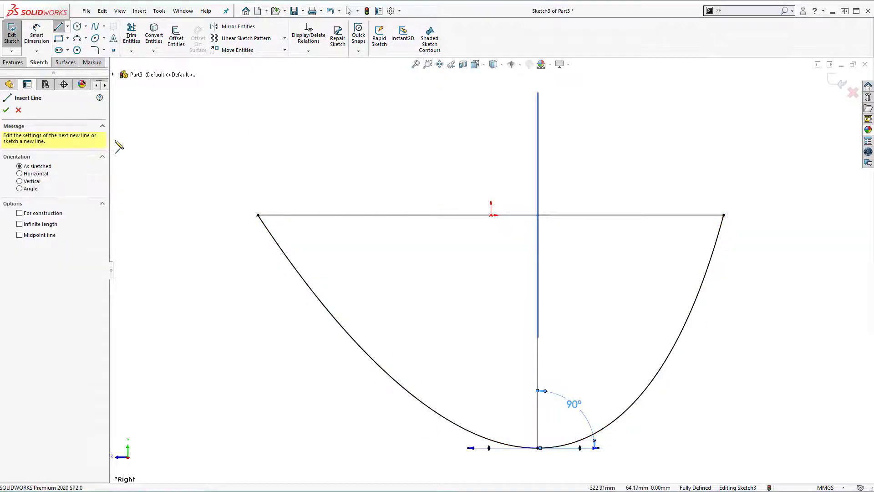
{"action": "left_click", "coordinate": [19, 213]}
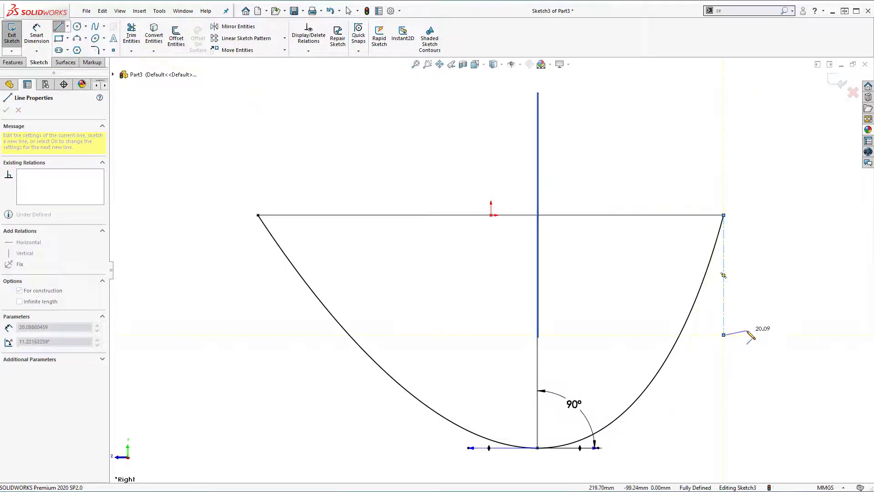
{"action": "left_click", "coordinate": [7, 110]}
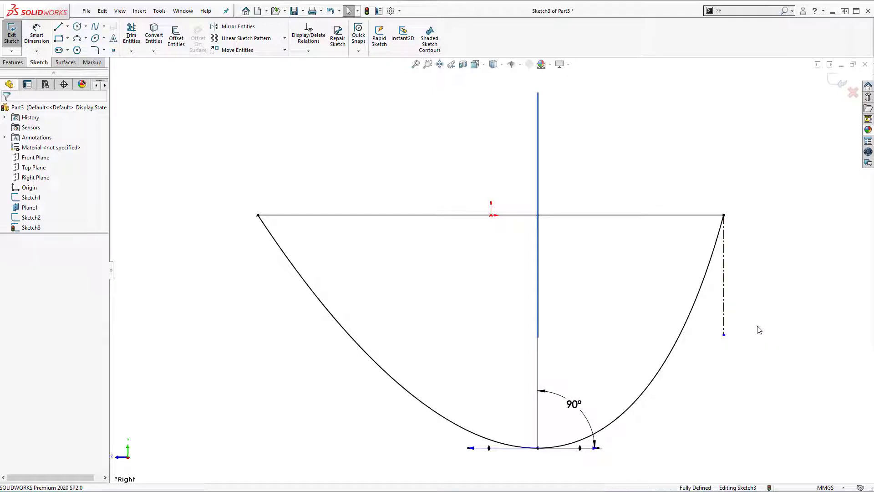
{"action": "left_click", "coordinate": [723, 278]}
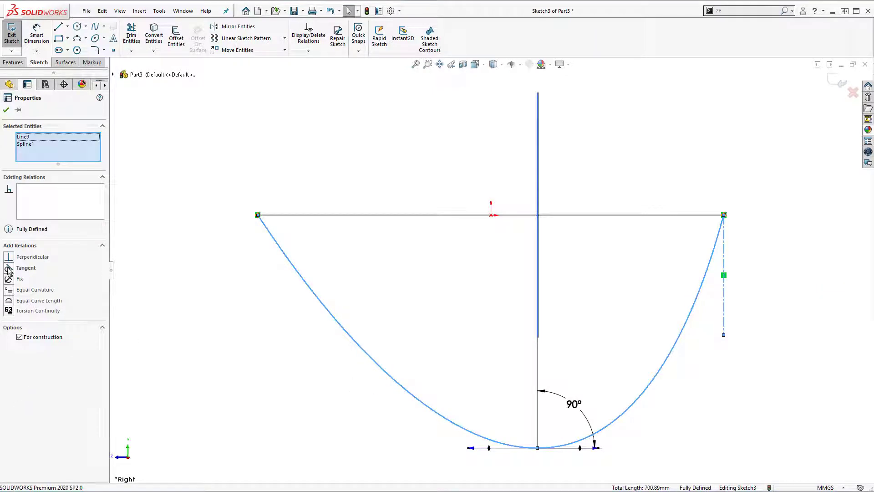
{"action": "left_click", "coordinate": [25, 267]}
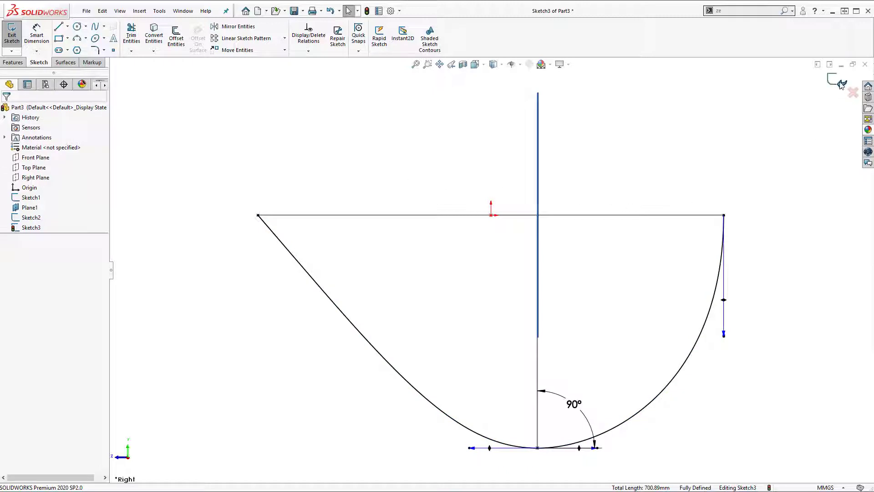
Exit Sketch3, leaving the rim ellipse and both profile curves as a 3D wireframe
{"action": "left_click", "coordinate": [11, 33]}
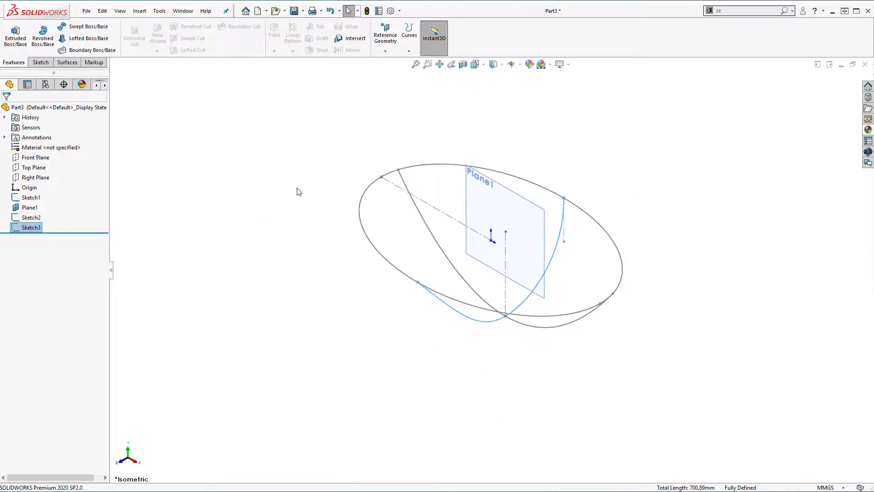
{"action": "right_click", "coordinate": [30, 207]}
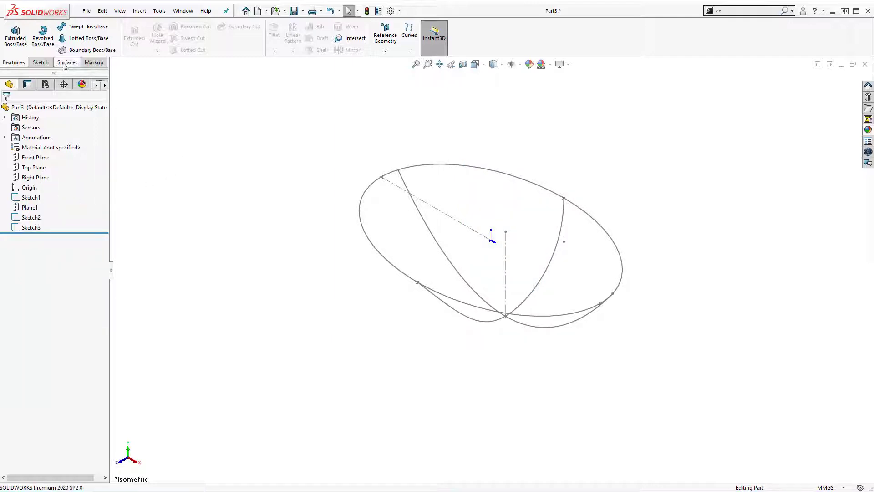
{"action": "left_click", "coordinate": [66, 62]}
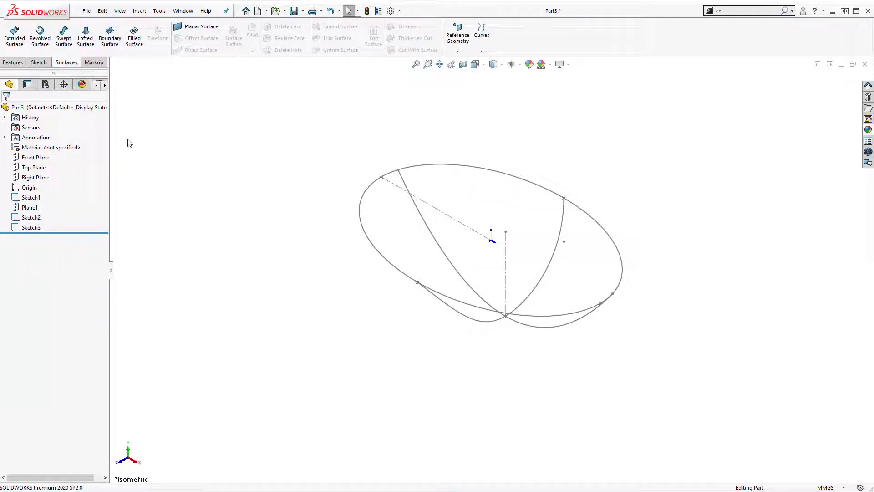
{"action": "mouse_move", "coordinate": [126, 113]}
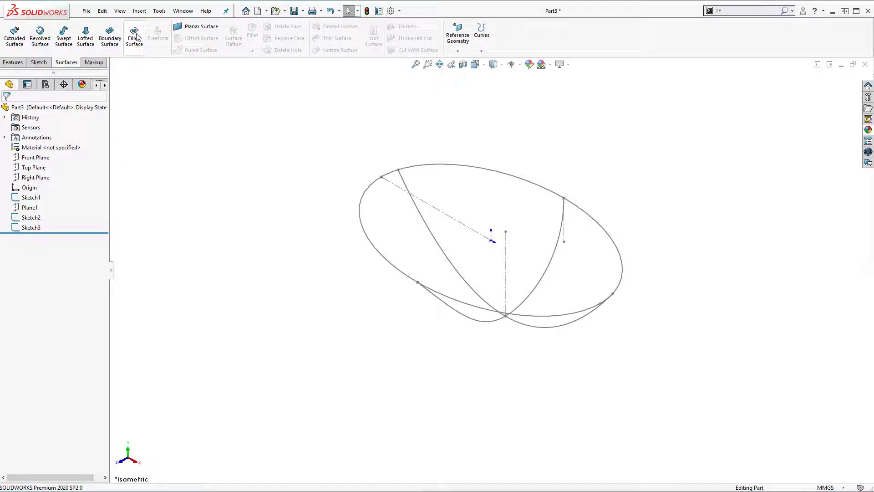
Create Surface-Fill1 over the Sketch1 ellipse with Sketch2 and Sketch3 as constraint curves
{"action": "left_click", "coordinate": [134, 35]}
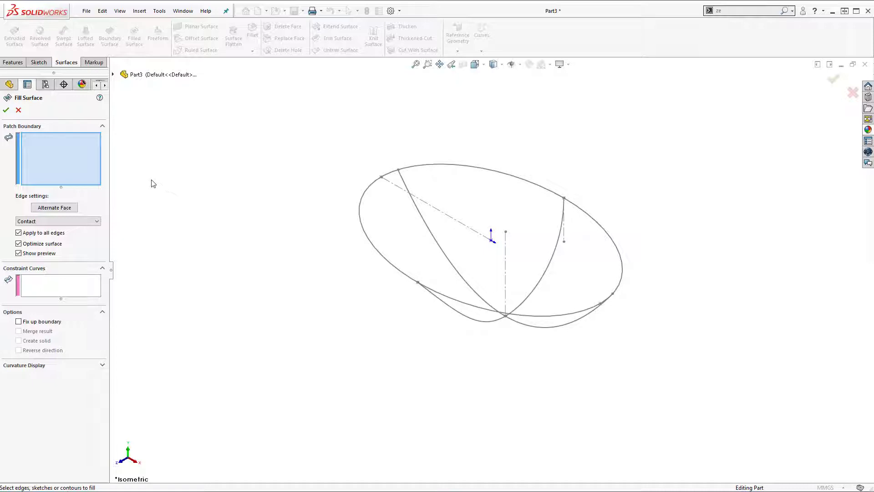
{"action": "mouse_move", "coordinate": [277, 157]}
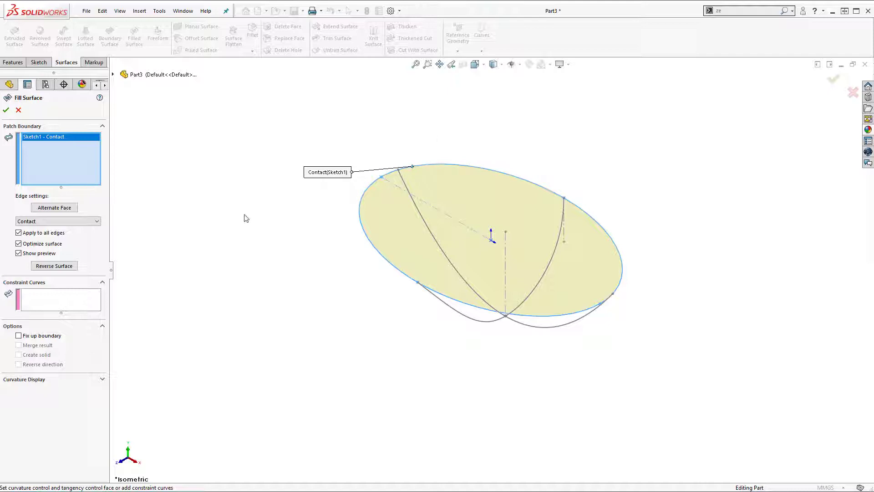
{"action": "mouse_move", "coordinate": [66, 303]}
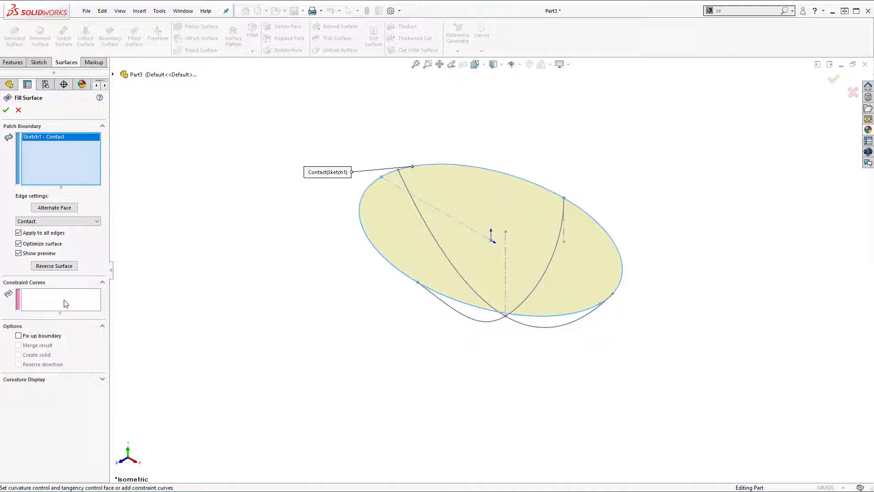
{"action": "left_click", "coordinate": [58, 299]}
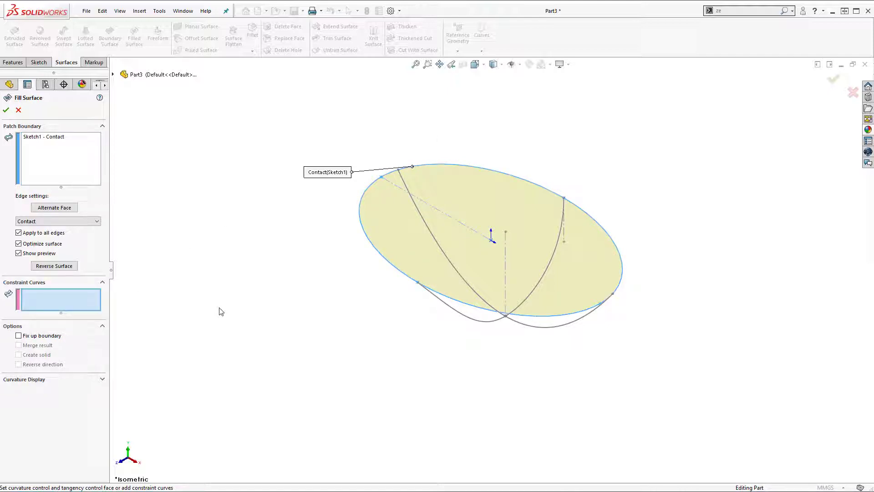
{"action": "left_click", "coordinate": [451, 255]}
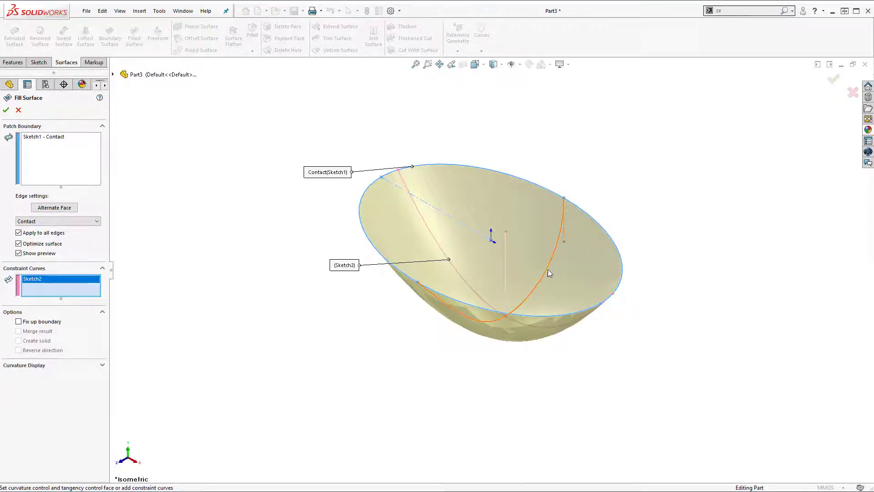
{"action": "left_click", "coordinate": [552, 253]}
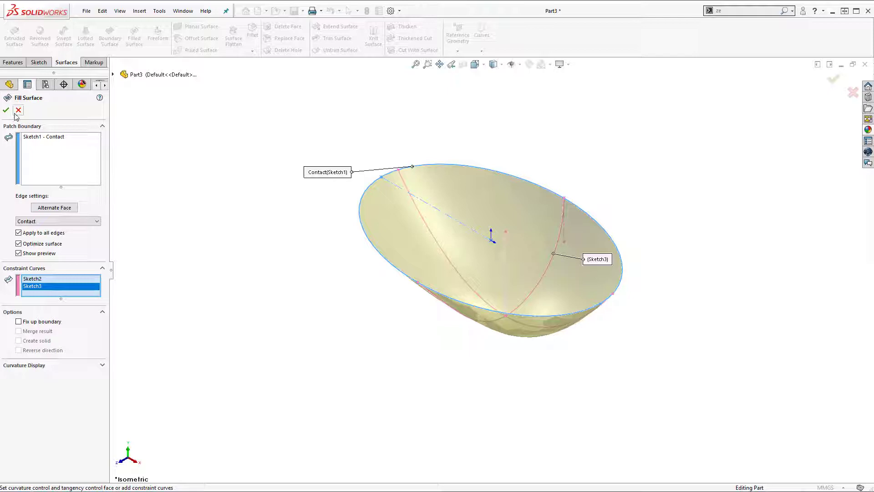
{"action": "left_click", "coordinate": [6, 110]}
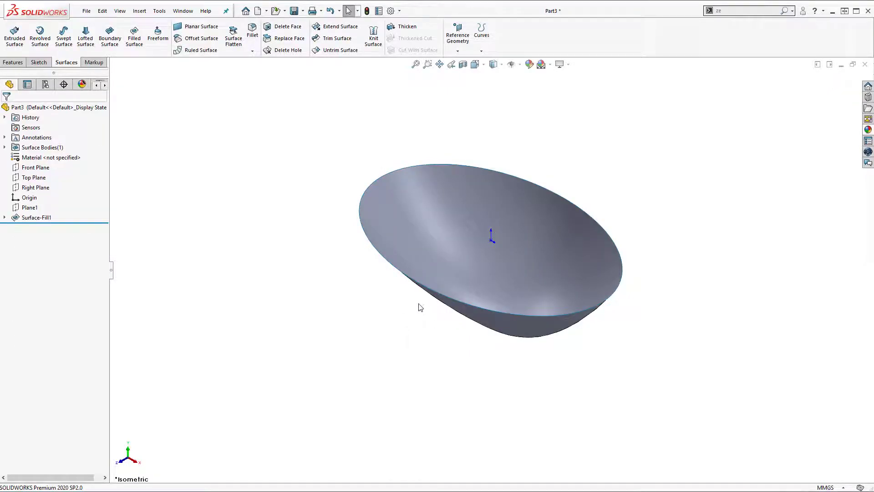
{"action": "mouse_move", "coordinate": [415, 305]}
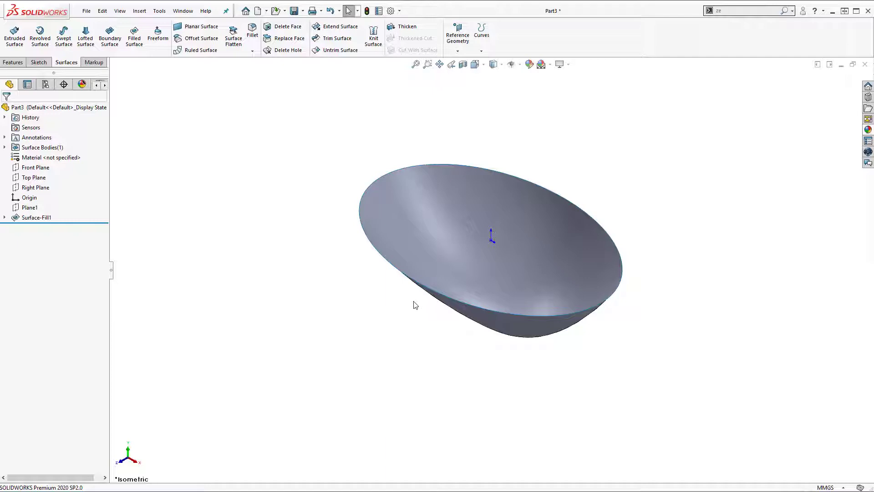
{"action": "mouse_move", "coordinate": [190, 222]}
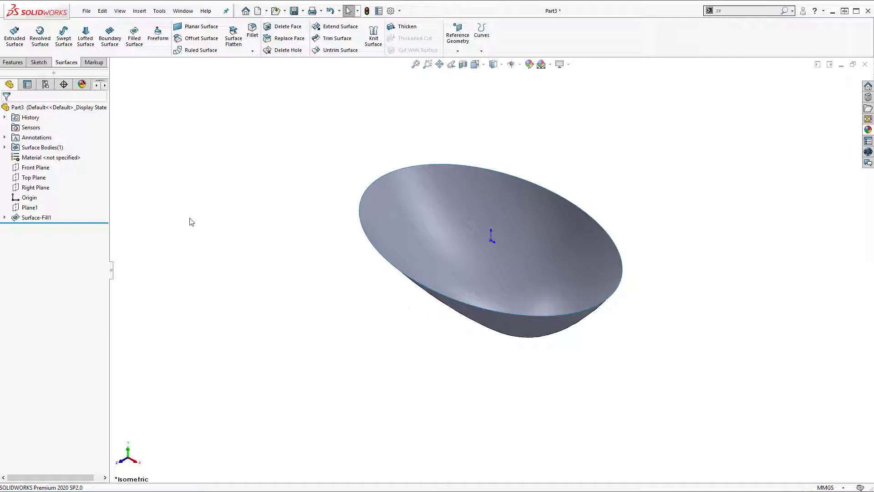
{"action": "left_click", "coordinate": [34, 177]}
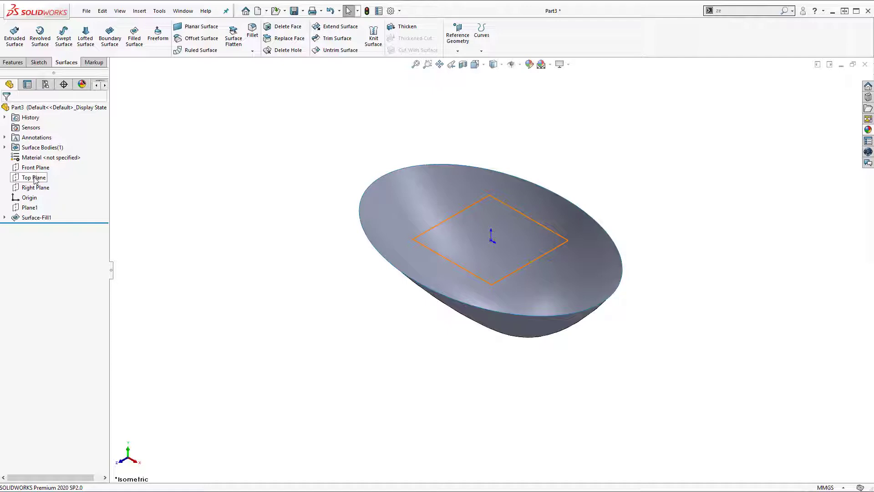
Create Plane2 offset 240 mm below the Top Plane, beneath the bowl bottom
{"action": "left_click", "coordinate": [34, 177]}
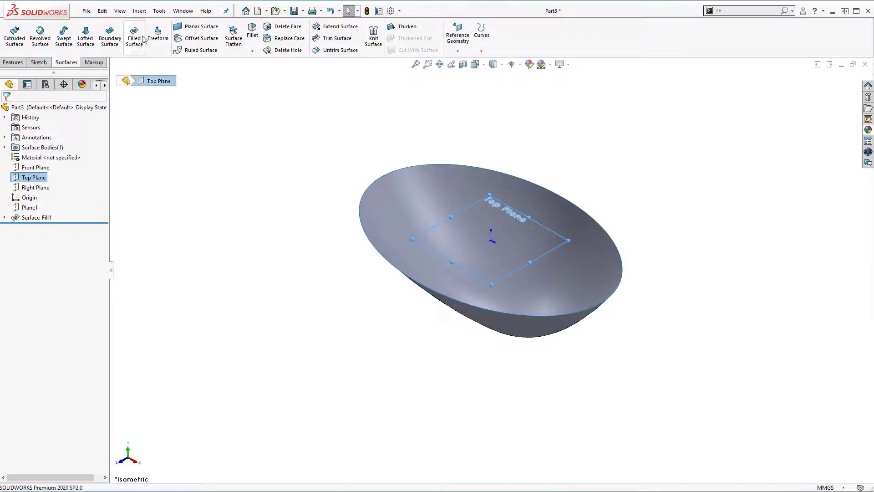
{"action": "left_click", "coordinate": [139, 11]}
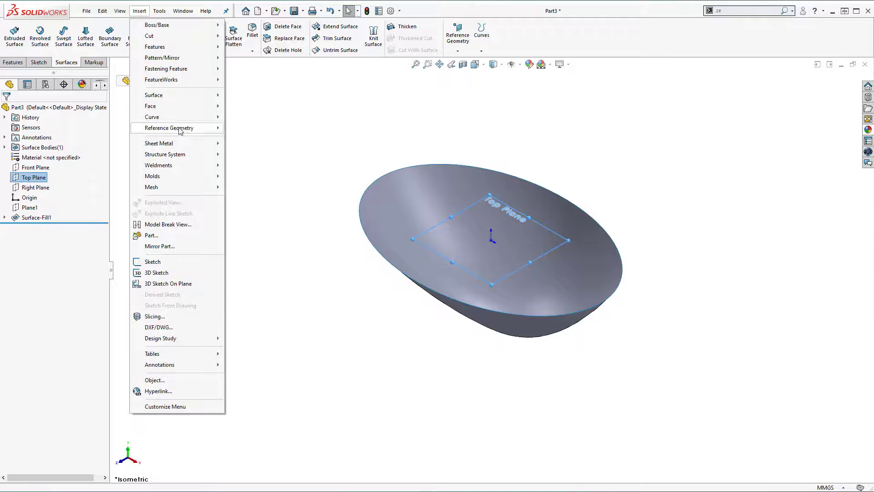
{"action": "left_click", "coordinate": [167, 128]}
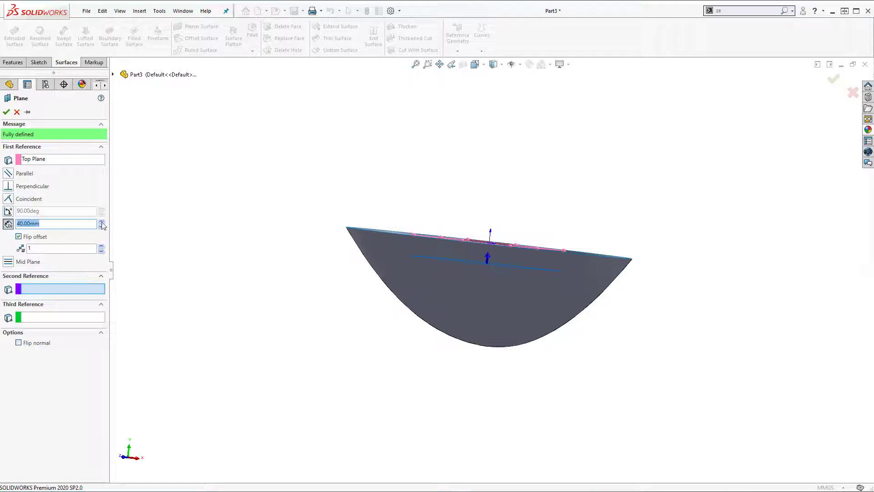
{"action": "left_click", "coordinate": [102, 221]}
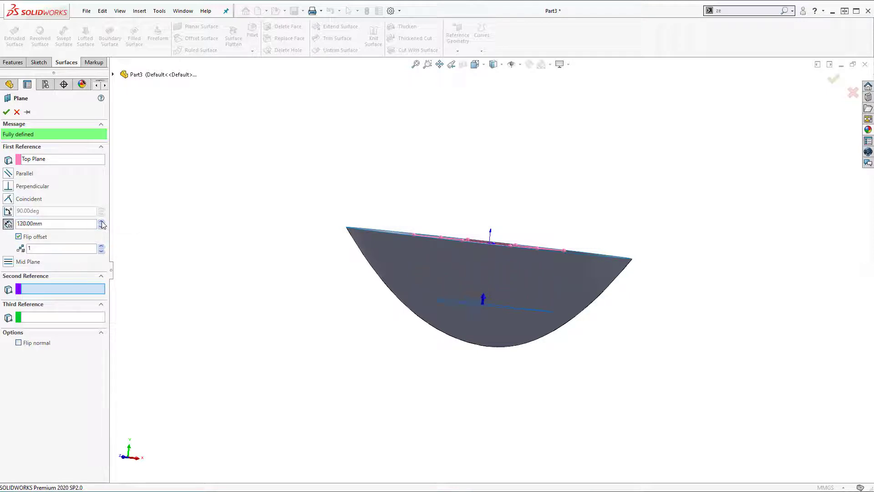
{"action": "left_click", "coordinate": [102, 221]}
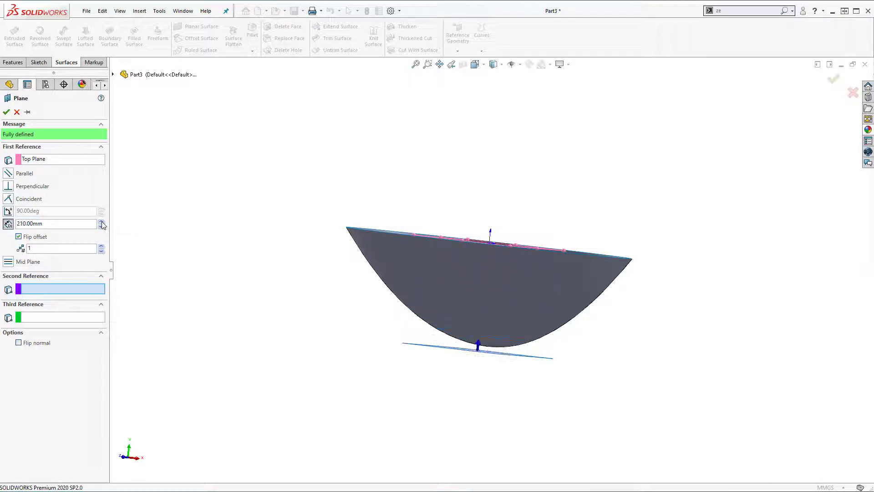
{"action": "left_click", "coordinate": [102, 221]}
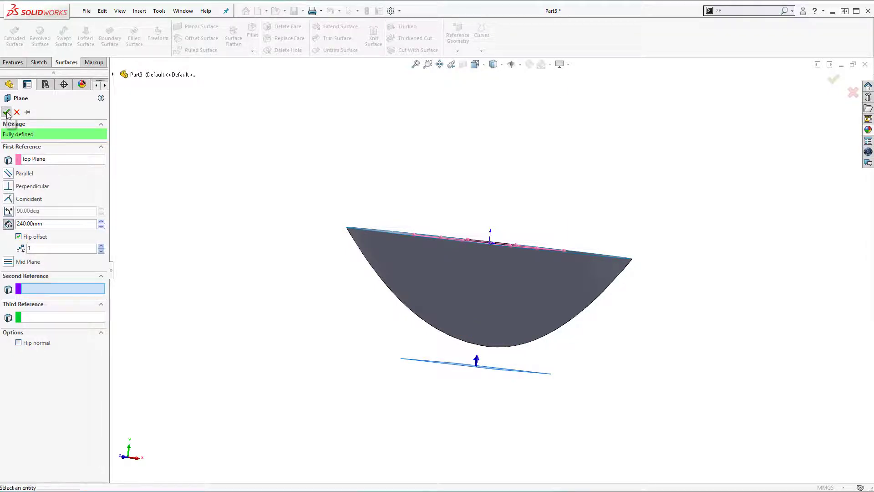
{"action": "left_click", "coordinate": [6, 112]}
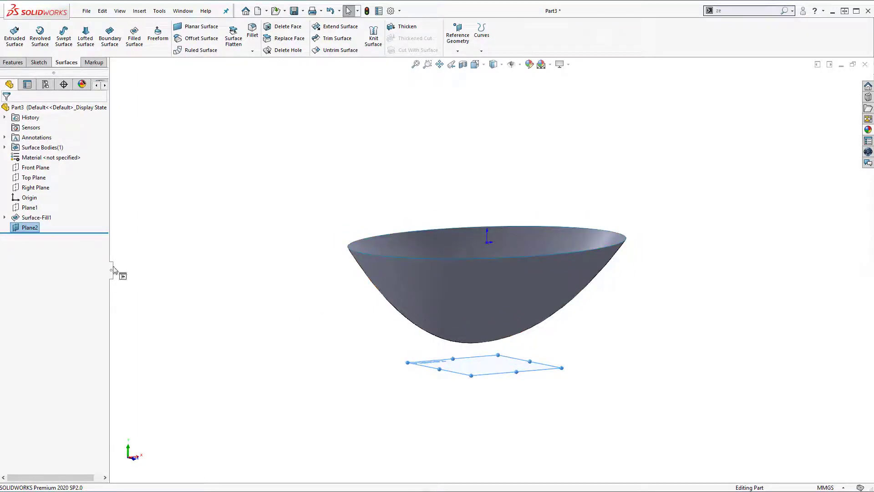
Start Sketch4 on Plane2 and show the Sketch2 profile curve for reference
{"action": "right_click", "coordinate": [28, 227]}
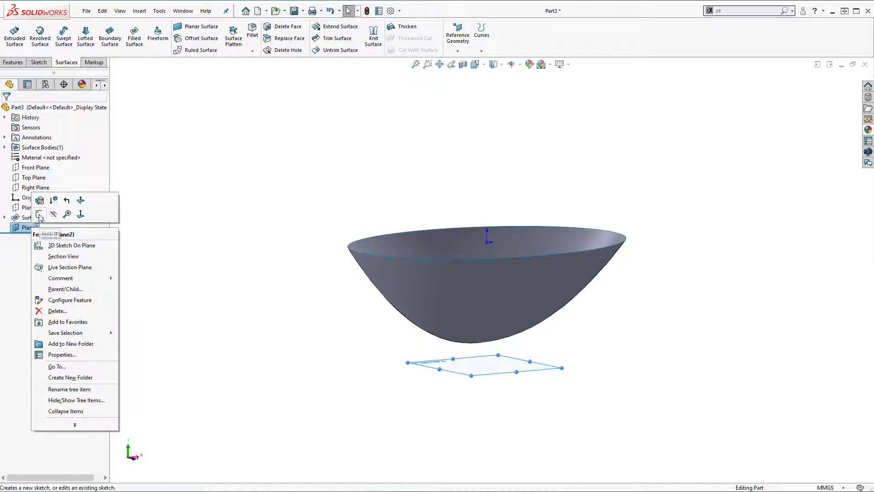
{"action": "left_click", "coordinate": [39, 214]}
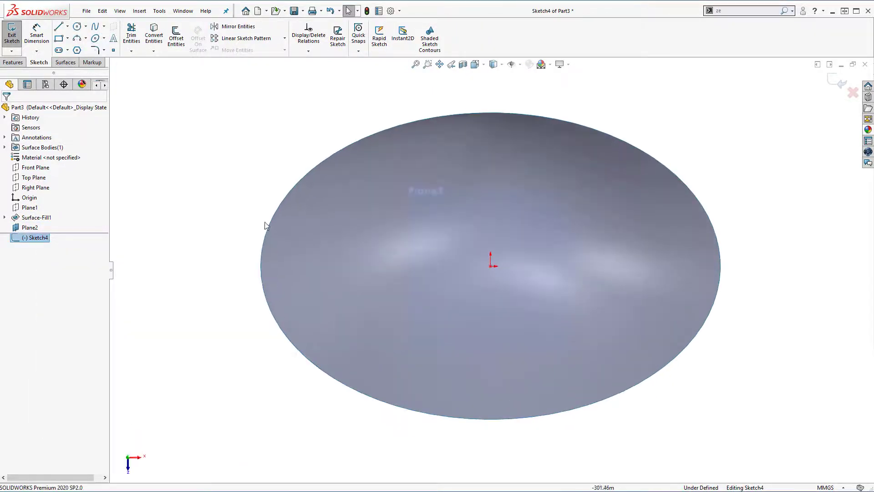
{"action": "mouse_move", "coordinate": [304, 281]}
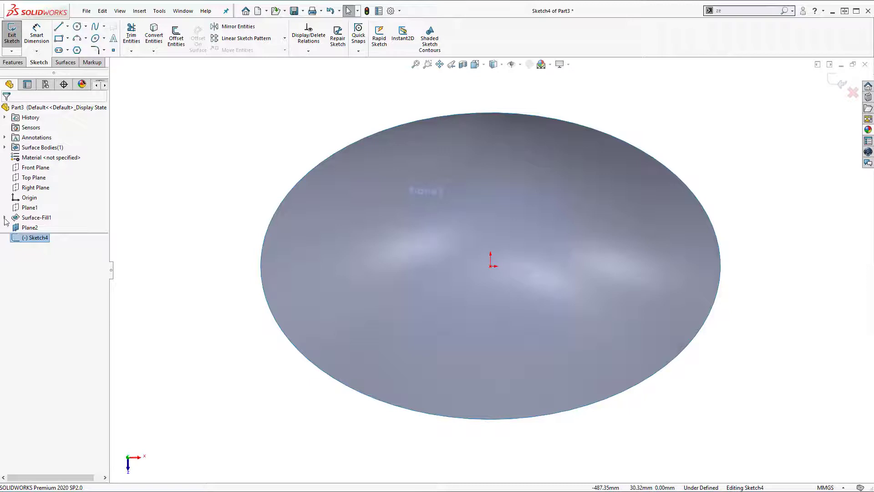
{"action": "left_click", "coordinate": [5, 218]}
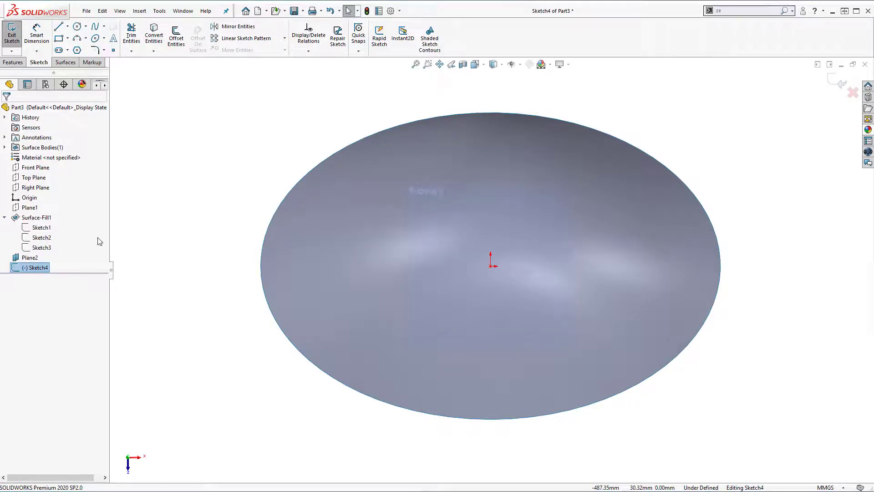
{"action": "left_click", "coordinate": [40, 237]}
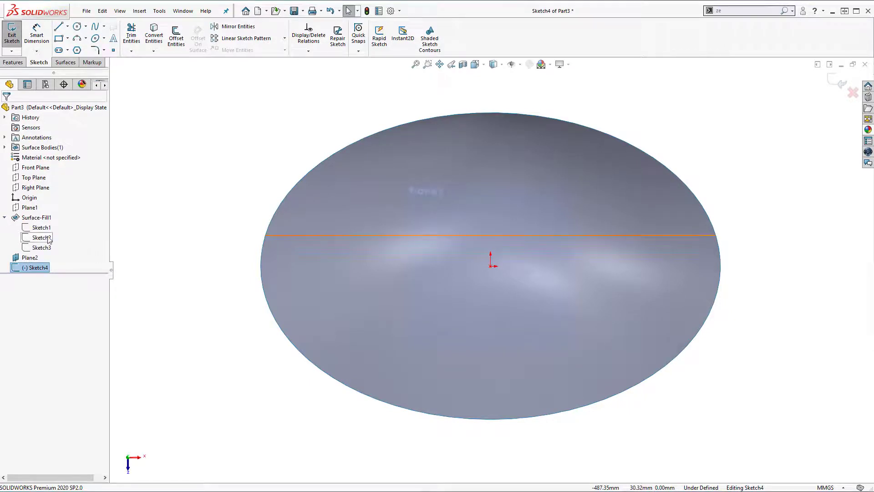
{"action": "right_click", "coordinate": [40, 236]}
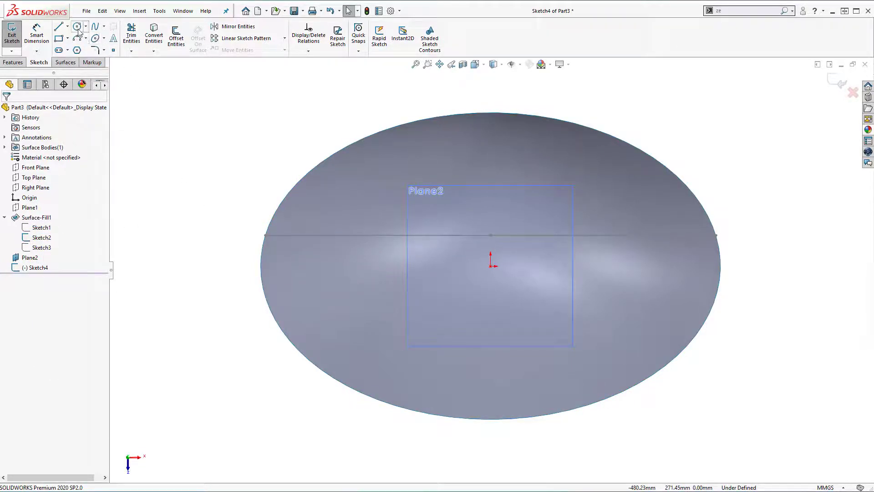
Draw a 50 mm diameter circle for the drain pipe and exit the sketch
{"action": "left_click", "coordinate": [76, 26]}
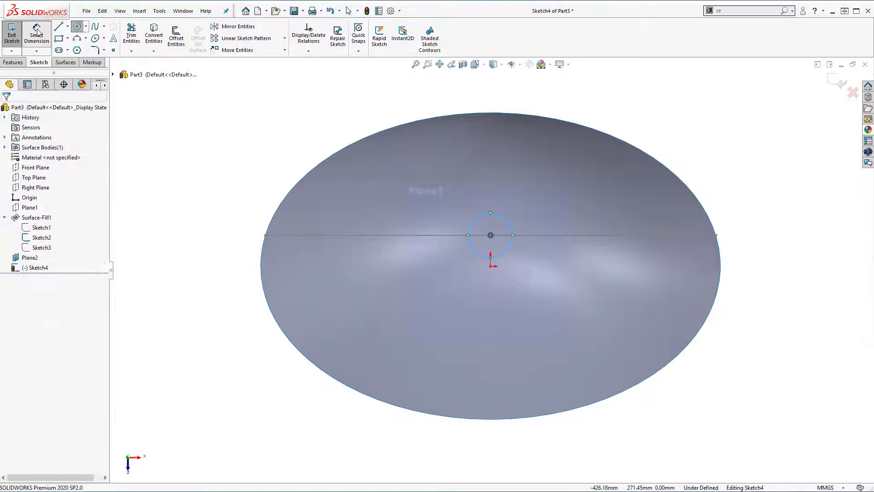
{"action": "left_click", "coordinate": [490, 235]}
{"action": "type", "text": "50"}
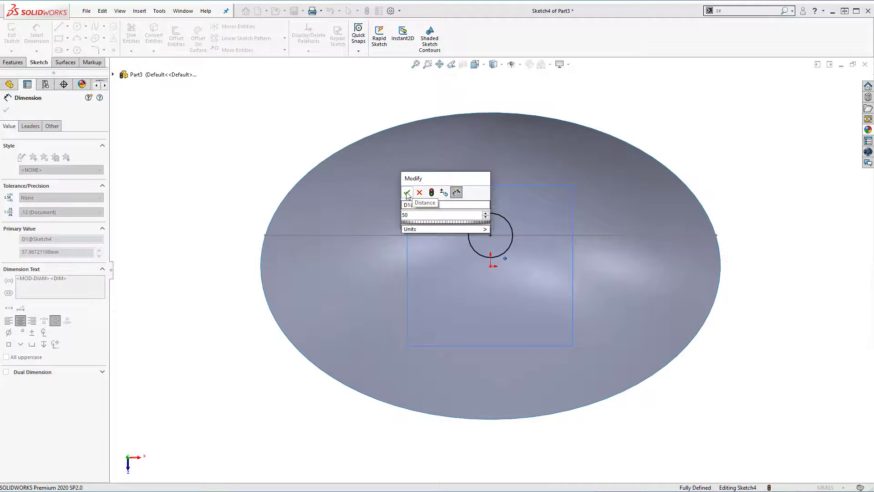
{"action": "left_click", "coordinate": [408, 192]}
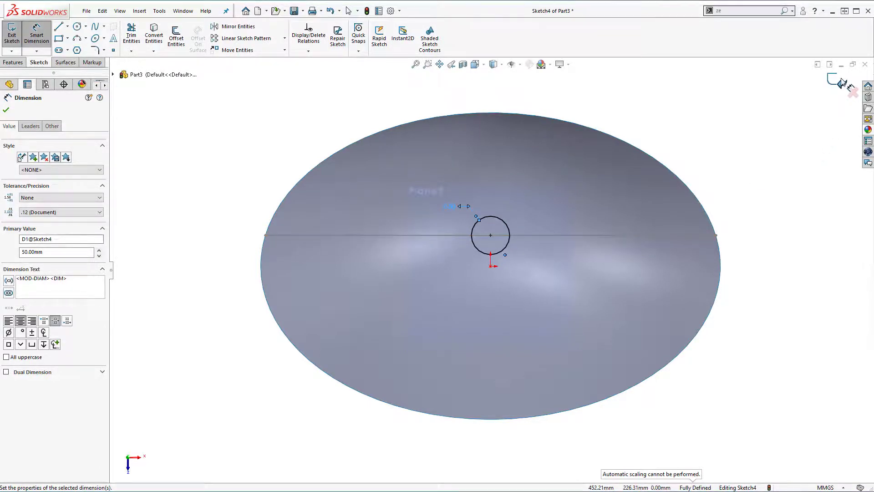
{"action": "left_click", "coordinate": [11, 34]}
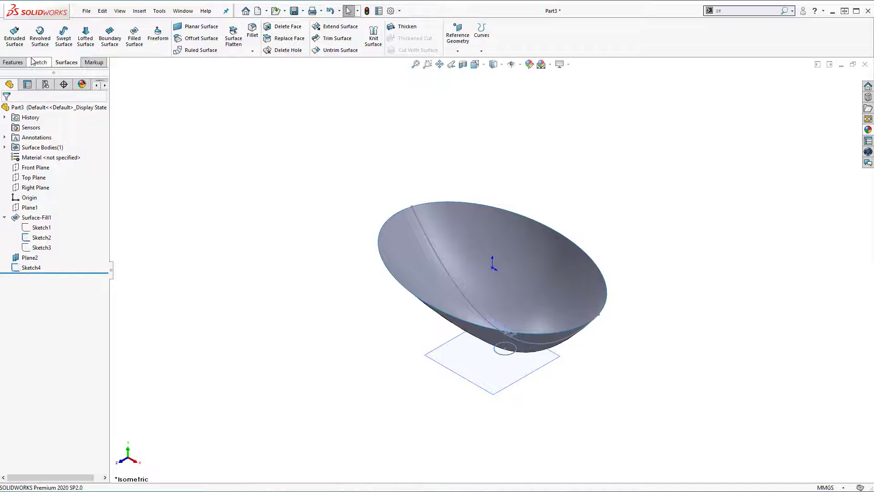
Extrude the 50 mm circle Up To Surface-Fill1 to form the Surface-Extrude1 drain pipe
{"action": "left_click", "coordinate": [14, 35]}
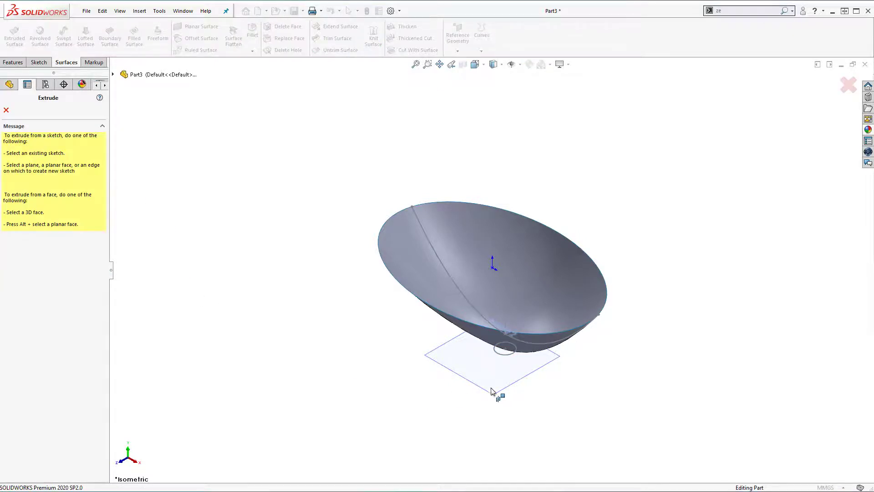
{"action": "left_click", "coordinate": [503, 347]}
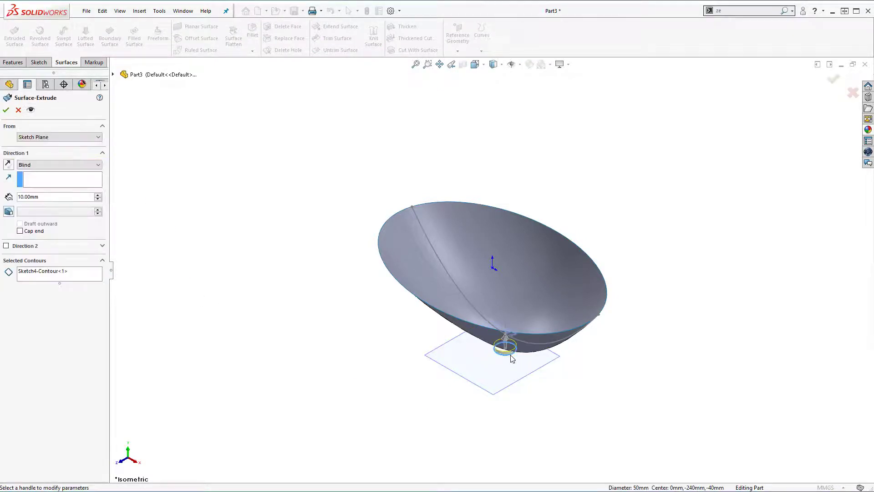
{"action": "left_click", "coordinate": [98, 165]}
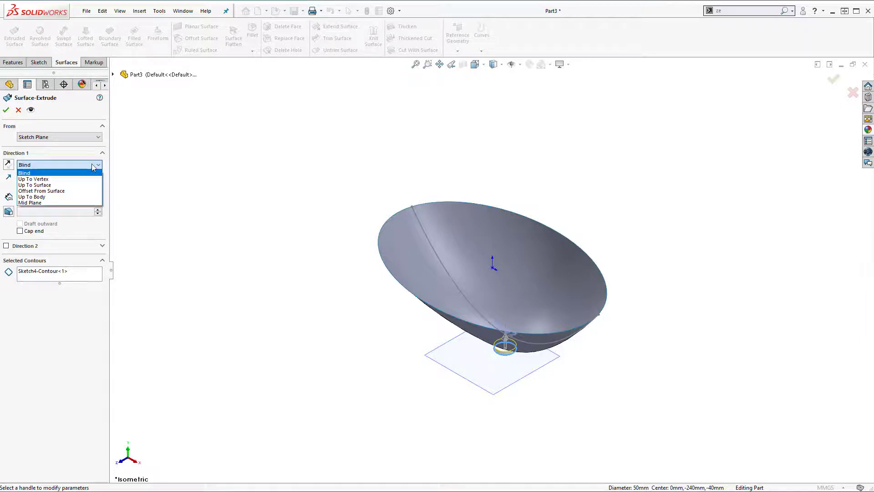
{"action": "mouse_move", "coordinate": [35, 185]}
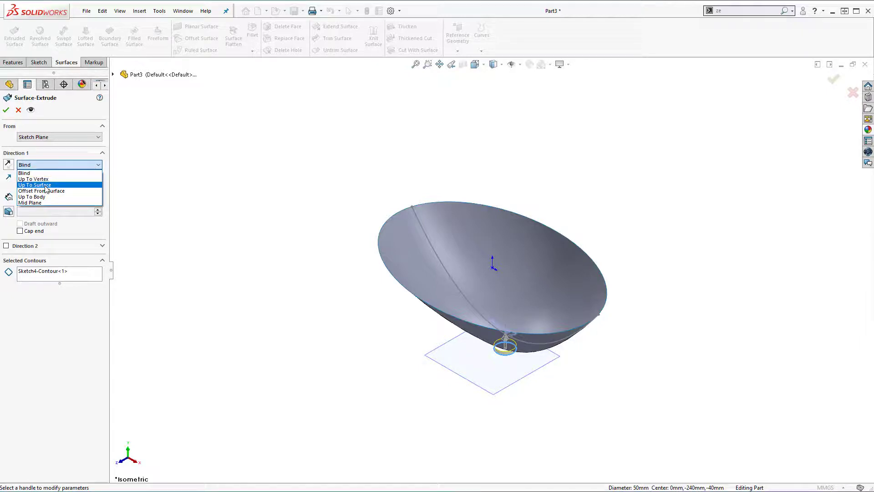
{"action": "left_click", "coordinate": [34, 185]}
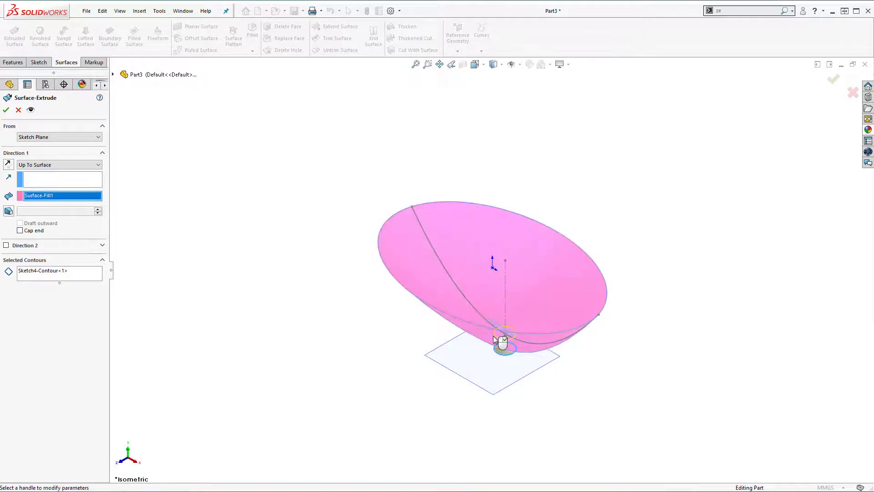
{"action": "mouse_move", "coordinate": [217, 260]}
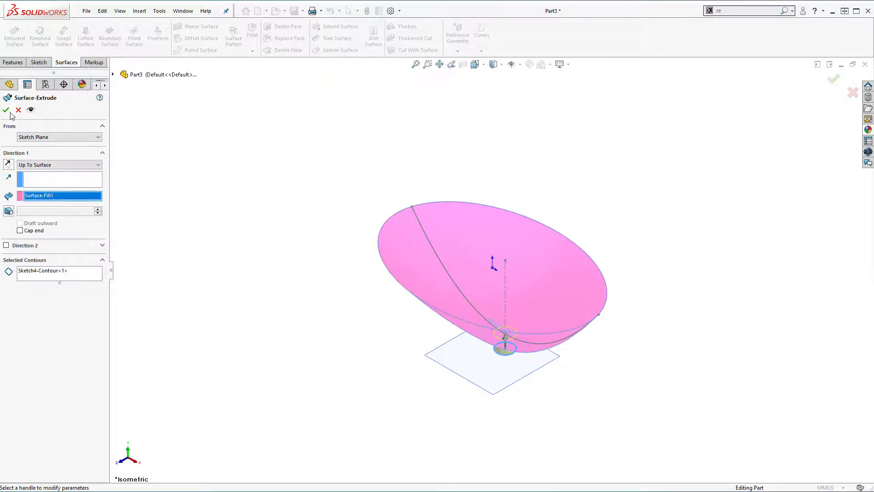
{"action": "left_click", "coordinate": [6, 110]}
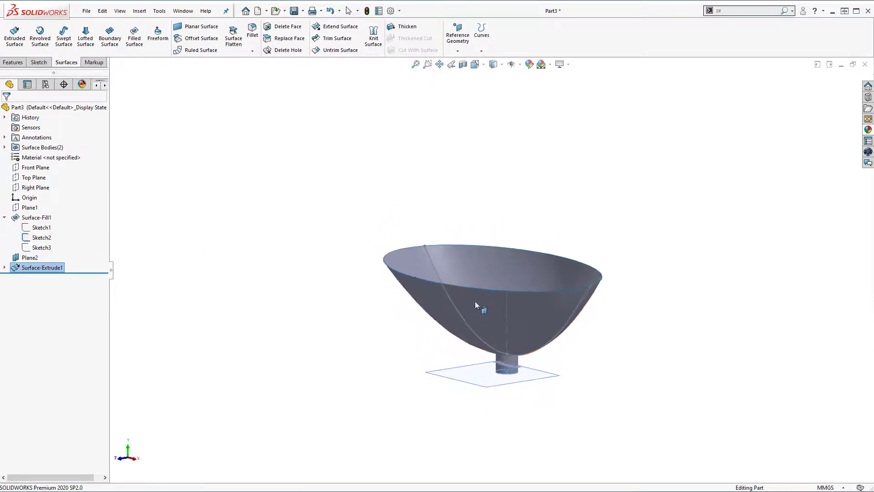
Start Sketch5 on Plane2 with an ellipse and a construction line through its centre
{"action": "left_click", "coordinate": [29, 256]}
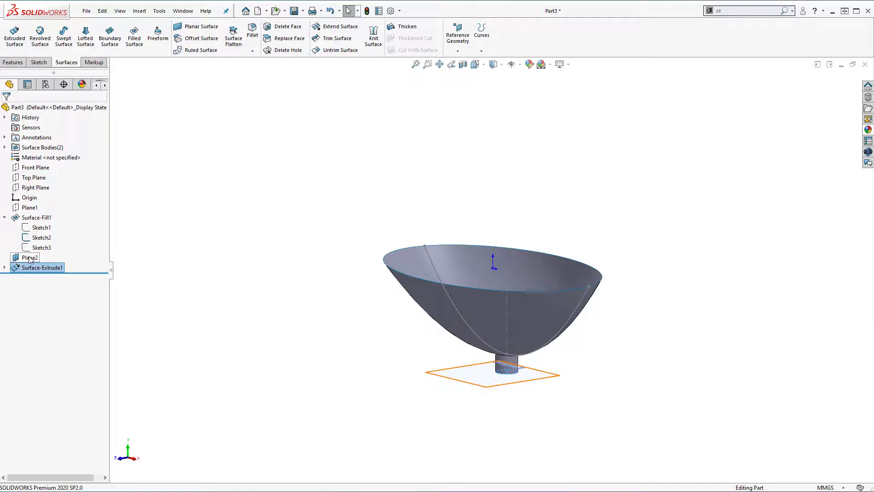
{"action": "right_click", "coordinate": [31, 257]}
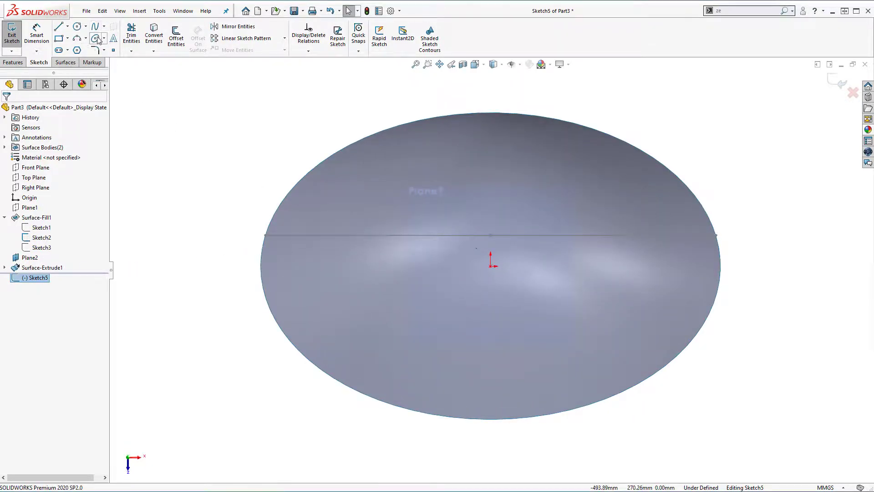
{"action": "mouse_move", "coordinate": [491, 236]}
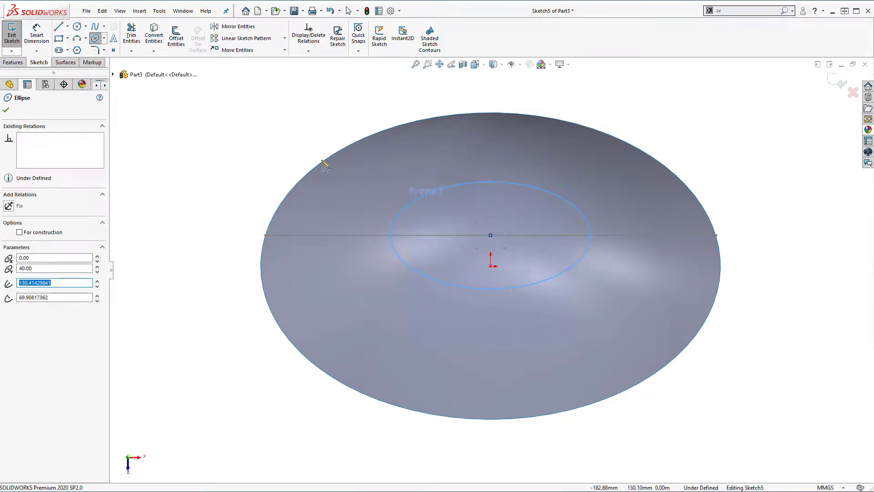
{"action": "mouse_move", "coordinate": [275, 137]}
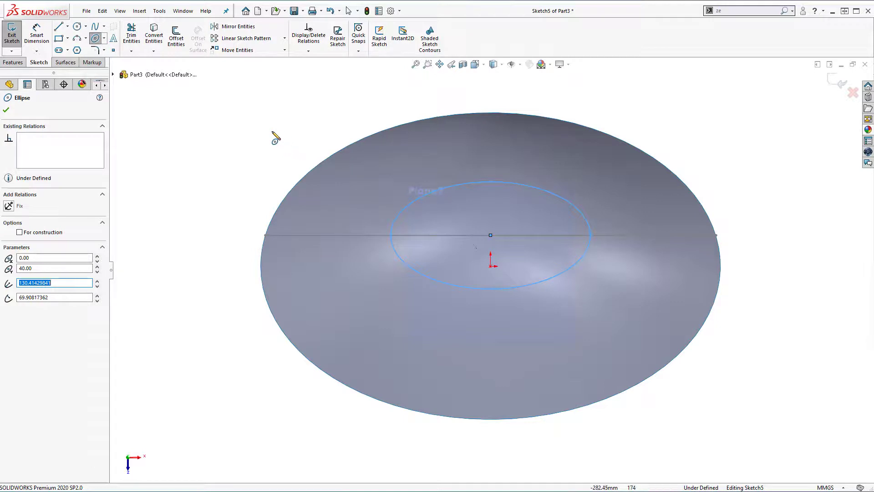
{"action": "left_click", "coordinate": [57, 26]}
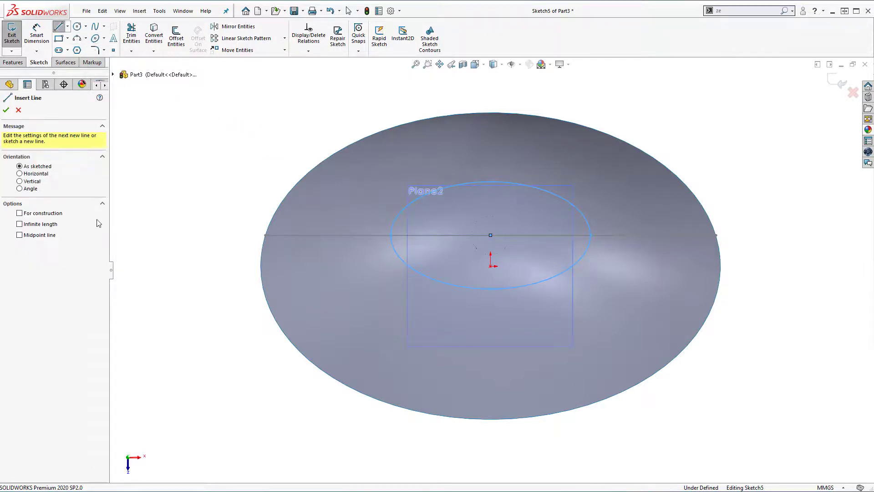
{"action": "left_click", "coordinate": [19, 213]}
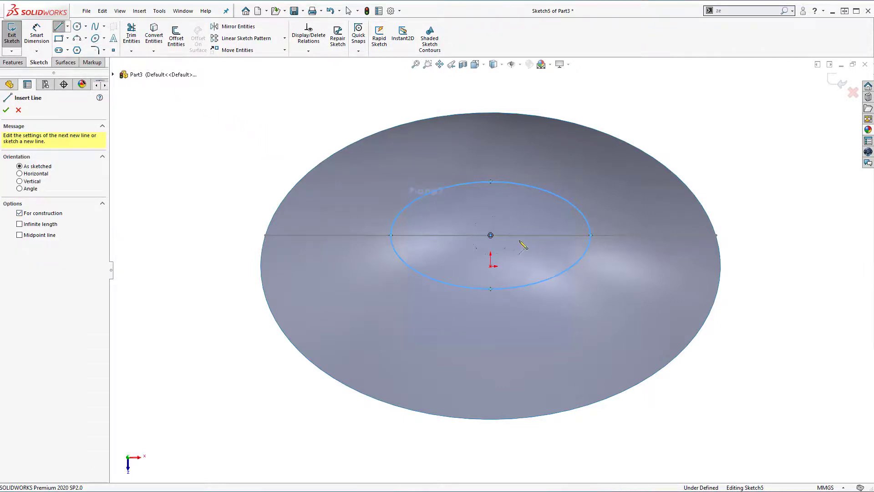
{"action": "left_click", "coordinate": [491, 182]}
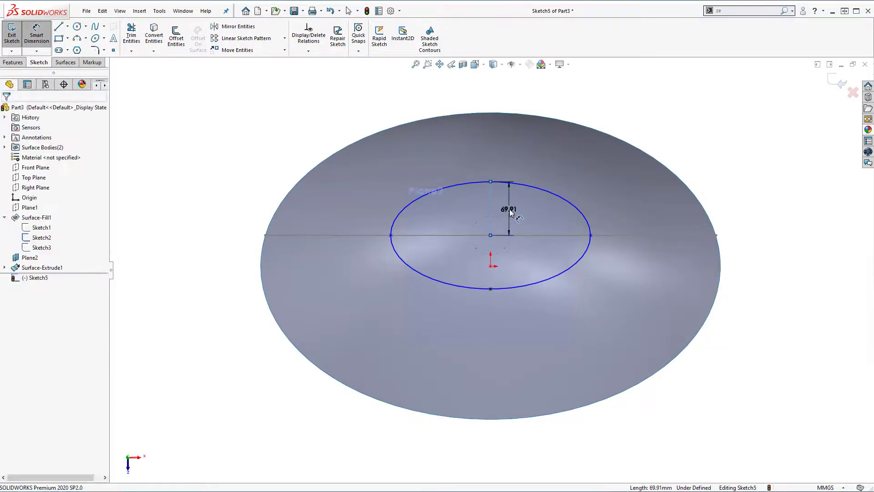
Dimension the ellipse's minor half-axis to 70 mm and its major half-axis to fully define it
{"action": "left_click", "coordinate": [507, 207]}
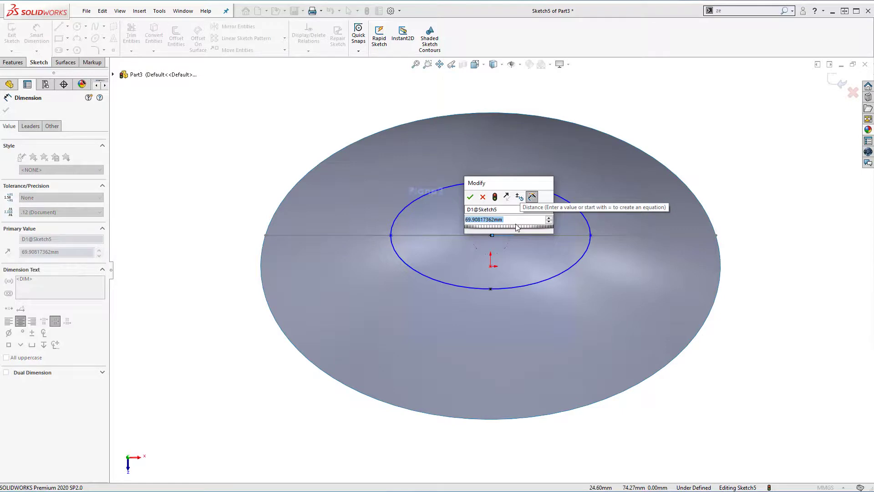
{"action": "type", "text": "70"}
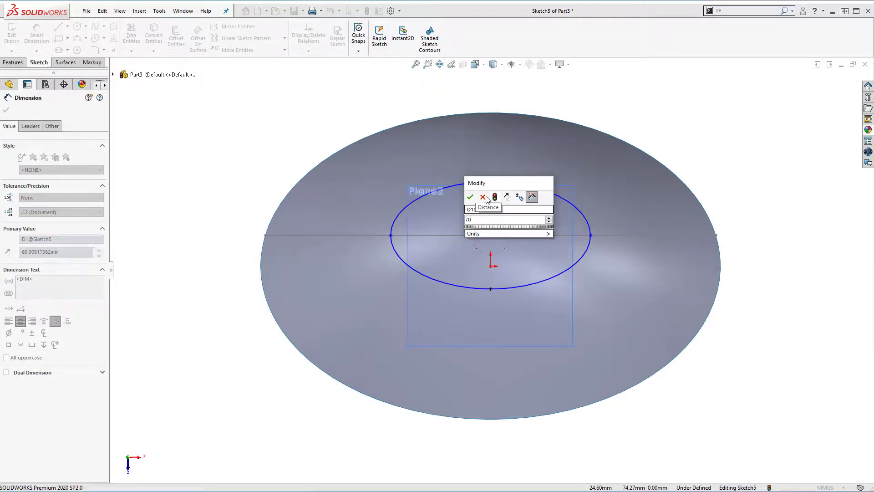
{"action": "left_click", "coordinate": [470, 197]}
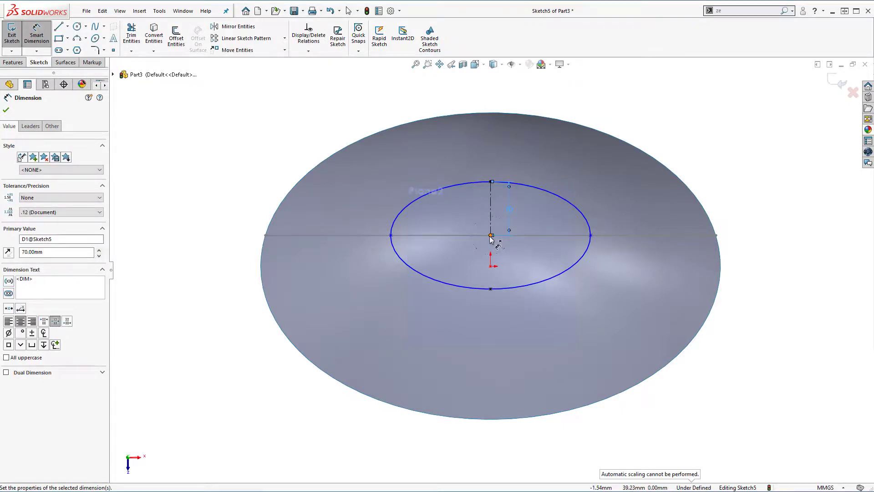
{"action": "left_click", "coordinate": [391, 235]}
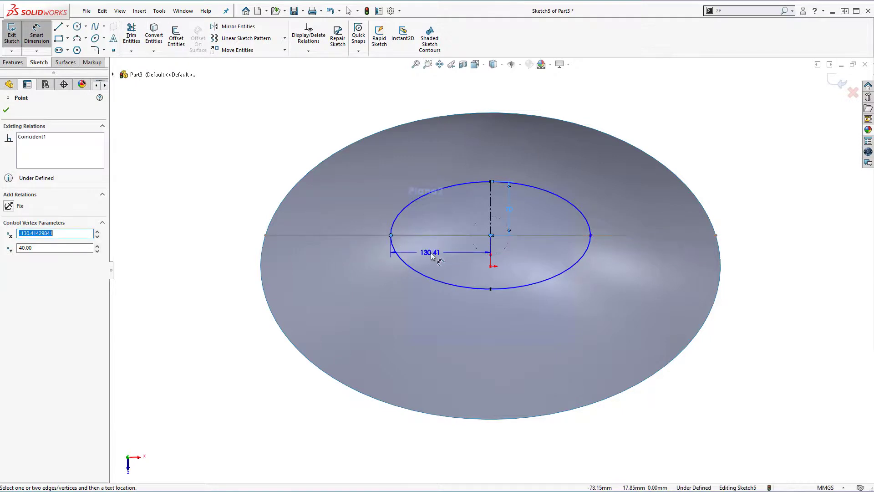
{"action": "left_click", "coordinate": [432, 252]}
{"action": "type", "text": "14"}
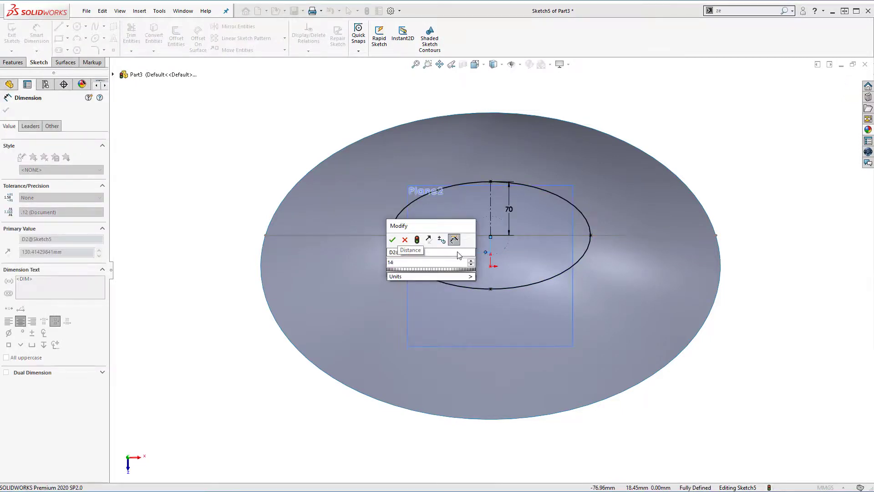
{"action": "left_click", "coordinate": [393, 240]}
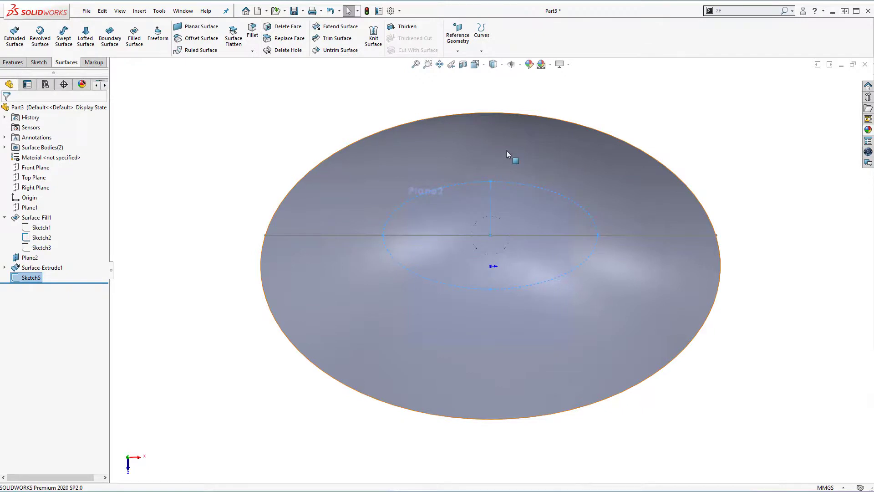
In isometric view, extrude the Sketch5 ellipse Up To Surface-Fill1 as the Surface-Extrude2 stand
{"action": "left_click", "coordinate": [474, 63]}
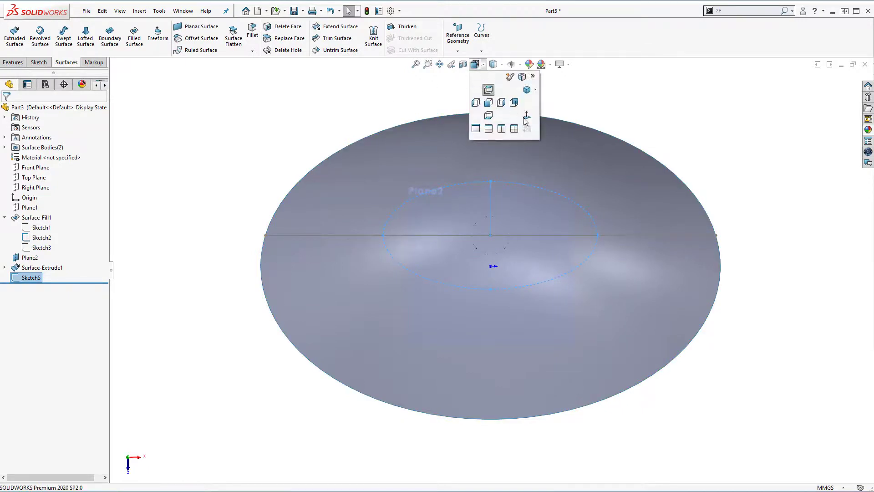
{"action": "left_click", "coordinate": [475, 89]}
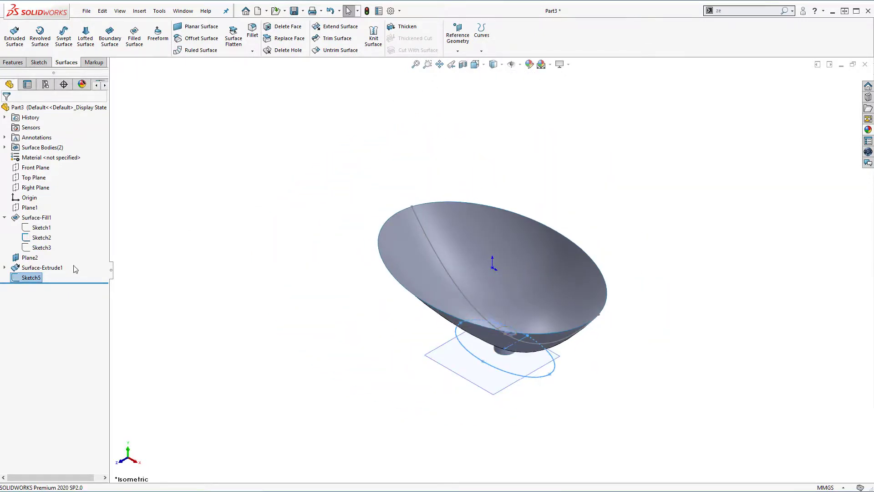
{"action": "right_click", "coordinate": [30, 256]}
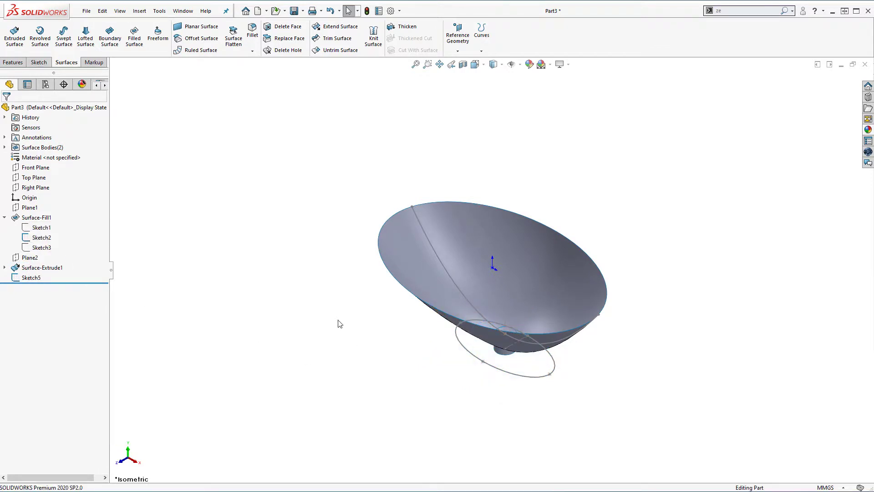
{"action": "left_click", "coordinate": [13, 35]}
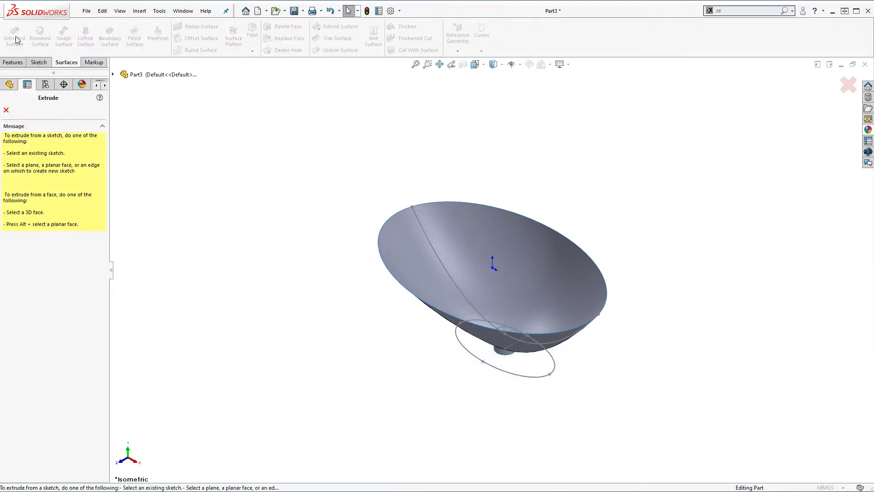
{"action": "left_click", "coordinate": [509, 375]}
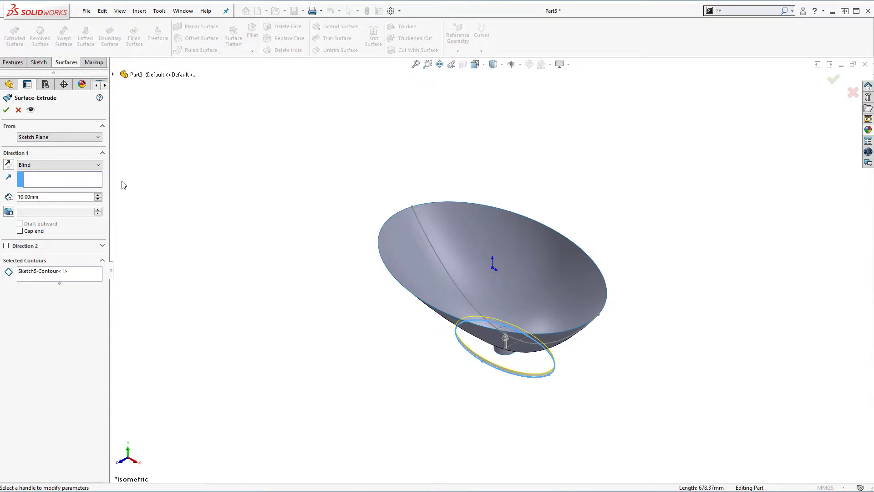
{"action": "left_click", "coordinate": [97, 165]}
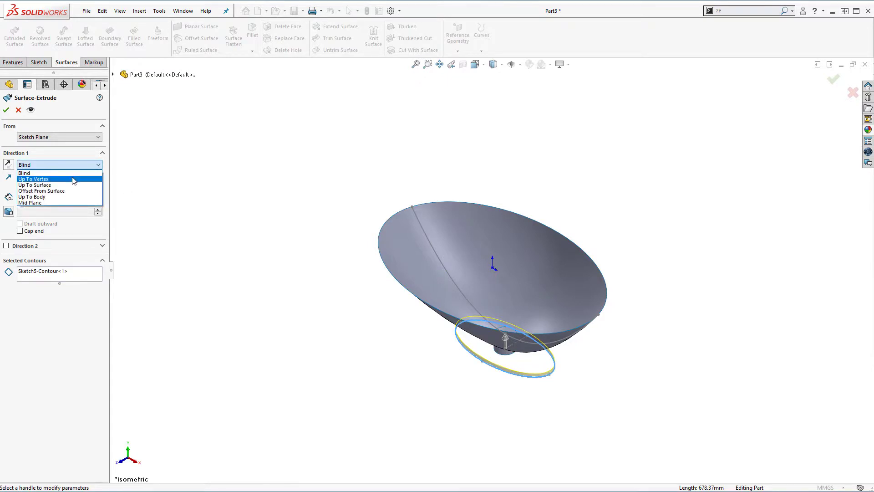
{"action": "left_click", "coordinate": [35, 185]}
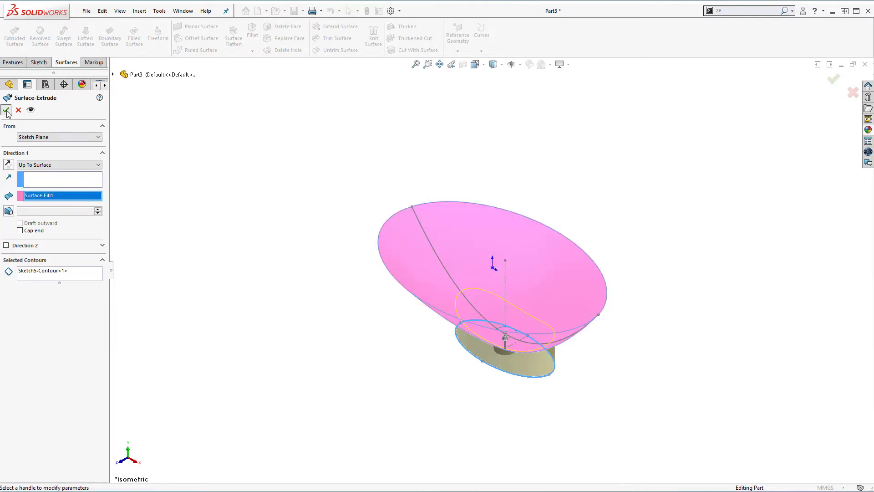
{"action": "left_click", "coordinate": [6, 111]}
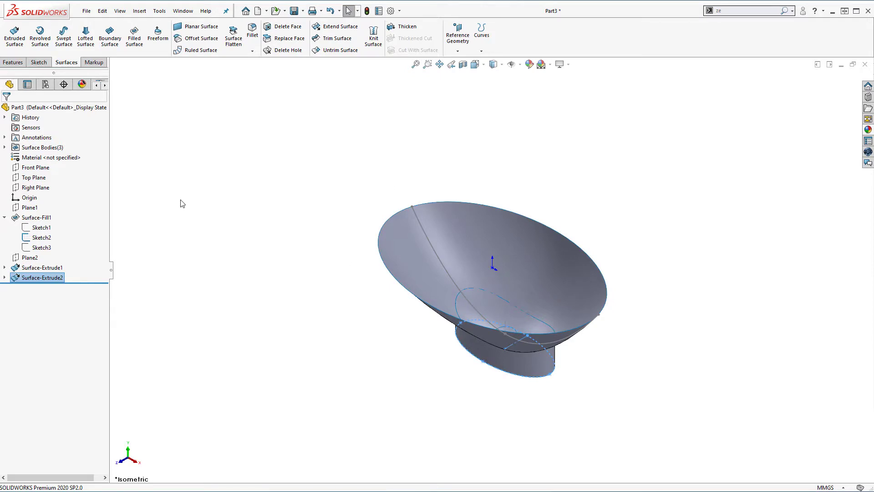
Hide Sketch2 so the bowl, drain pipe and stand surfaces show uncluttered
{"action": "right_click", "coordinate": [41, 237]}
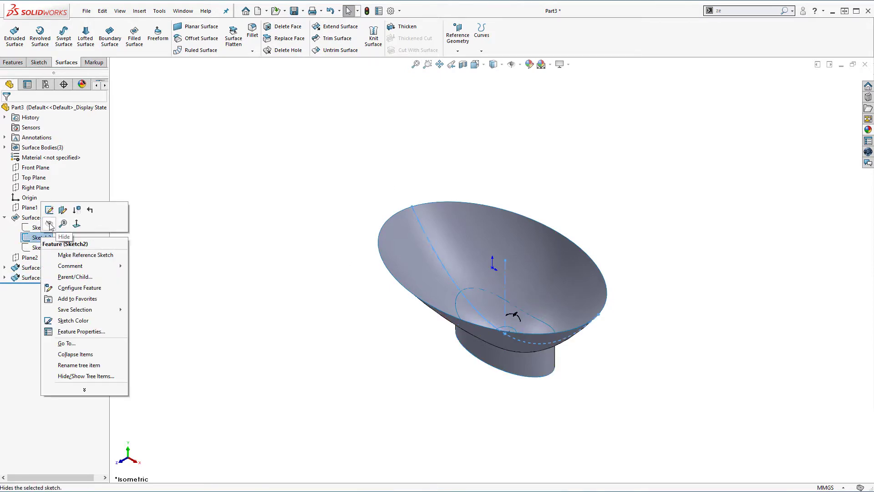
{"action": "left_click", "coordinate": [64, 236]}
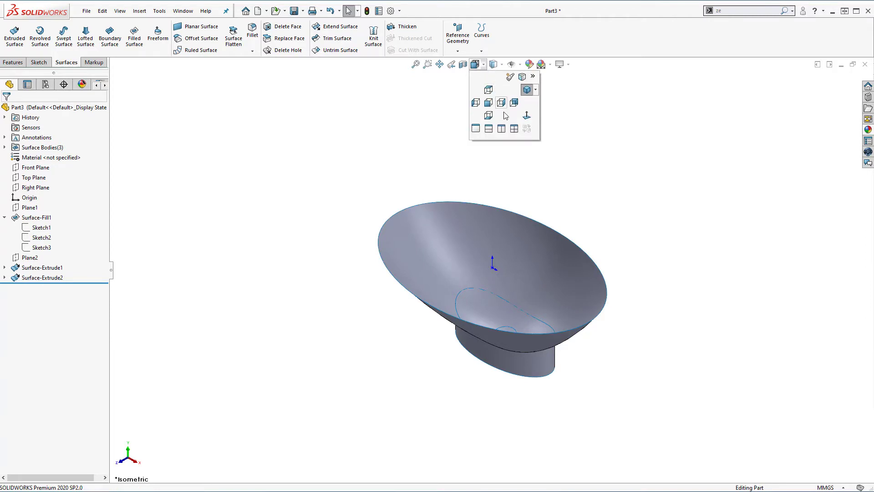
{"action": "left_click", "coordinate": [529, 94]}
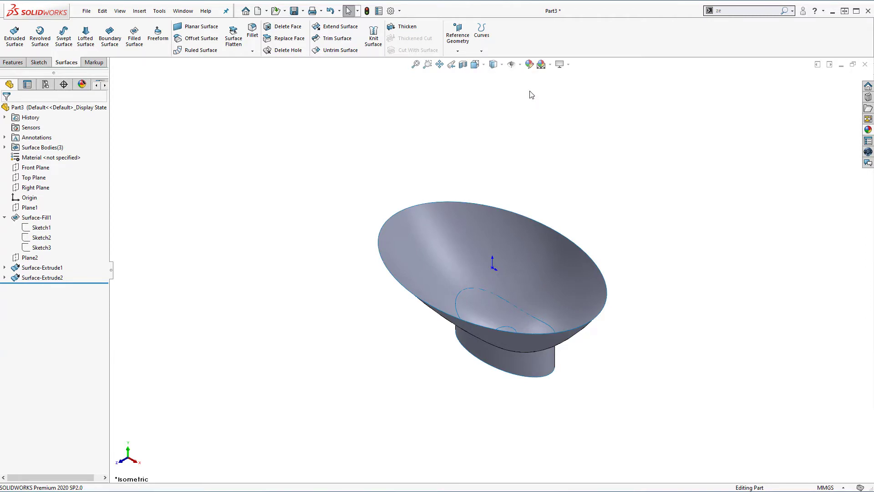